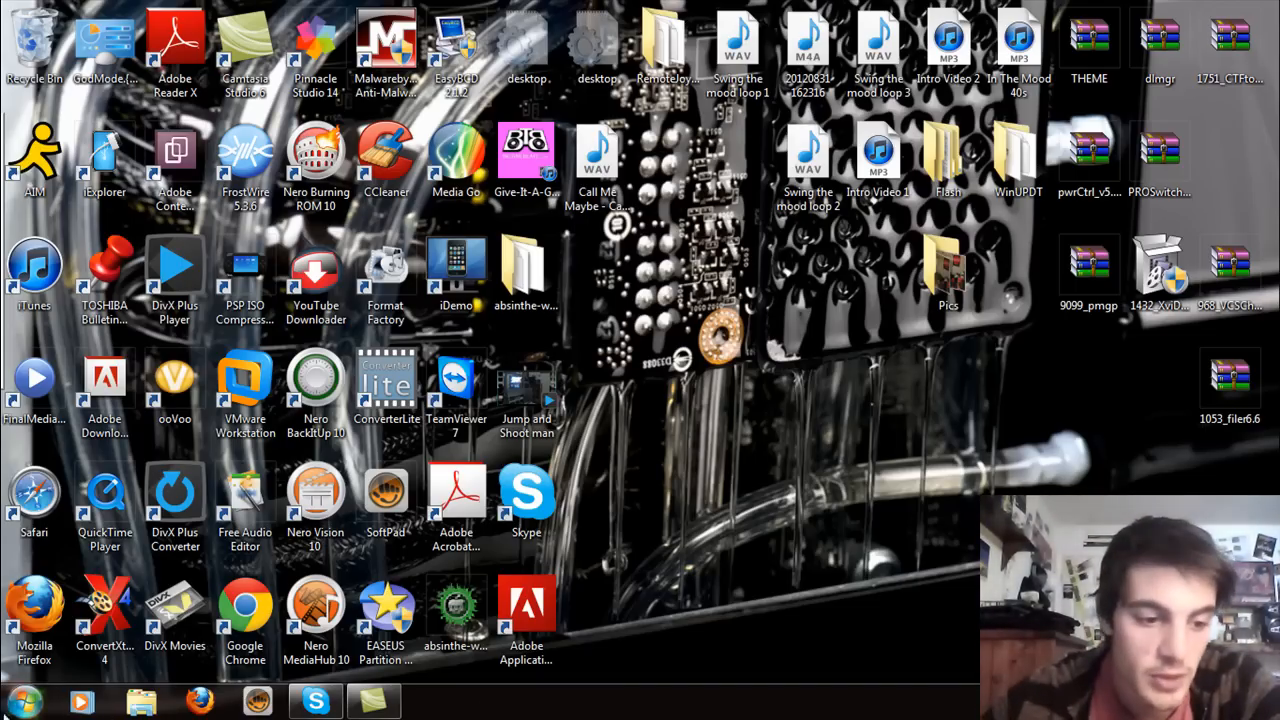
- Bring up the Start menu to reach Computer and its Manage option
{"action": "left_click", "coordinate": [20, 700]}
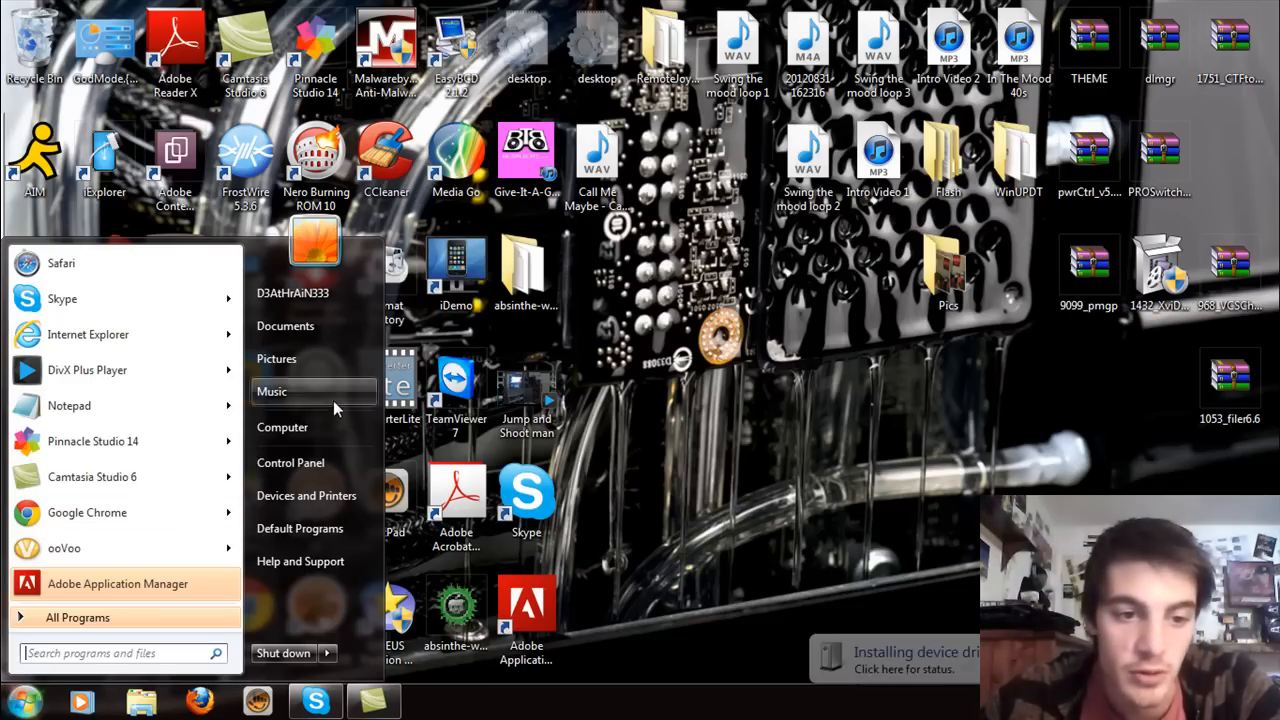
{"action": "mouse_move", "coordinate": [282, 428]}
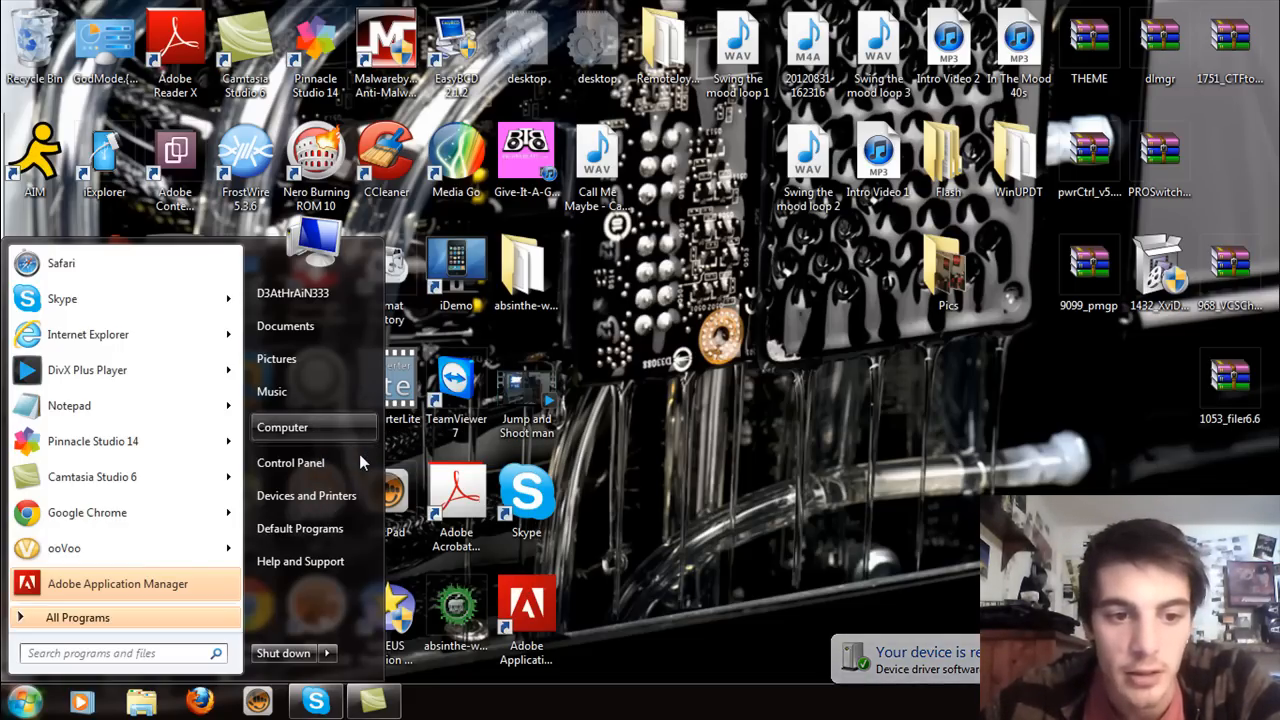
{"action": "mouse_move", "coordinate": [292, 462]}
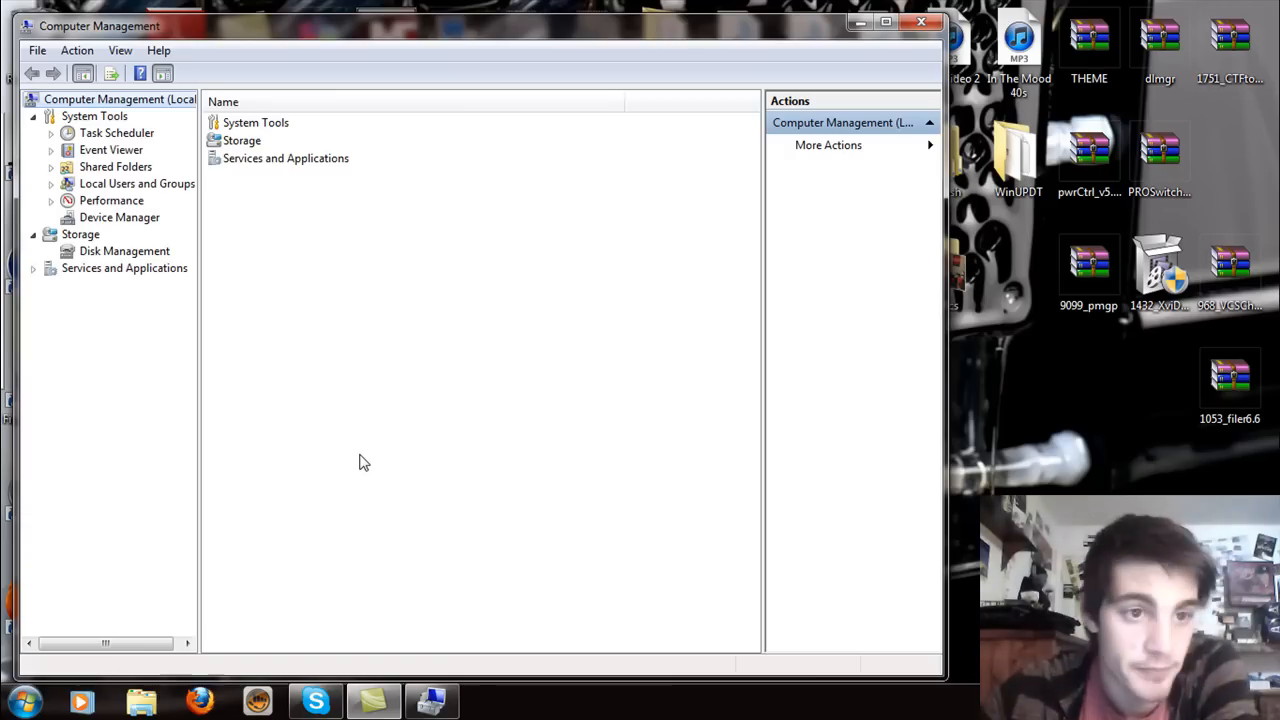
- Show Disk Management and scroll to Disk 2 with the Acer (G:) 135.95 GB NTFS partition
{"action": "left_click", "coordinate": [124, 252]}
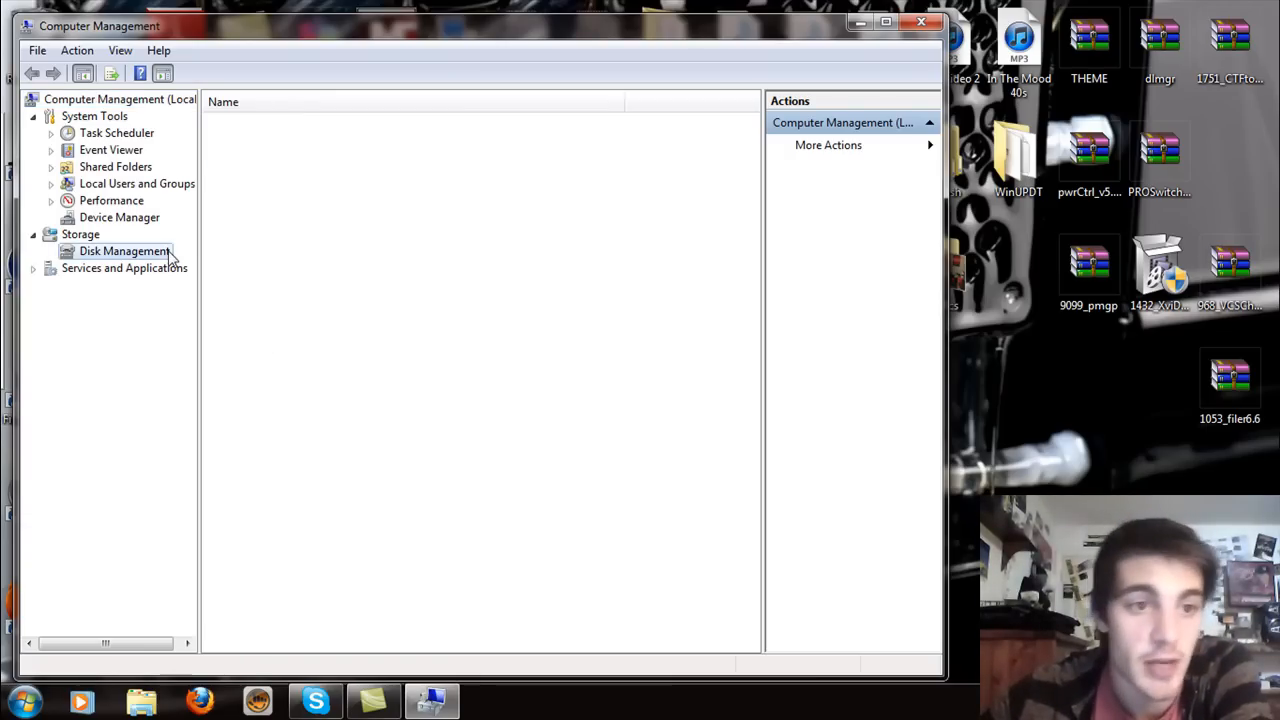
{"action": "left_click", "coordinate": [124, 252]}
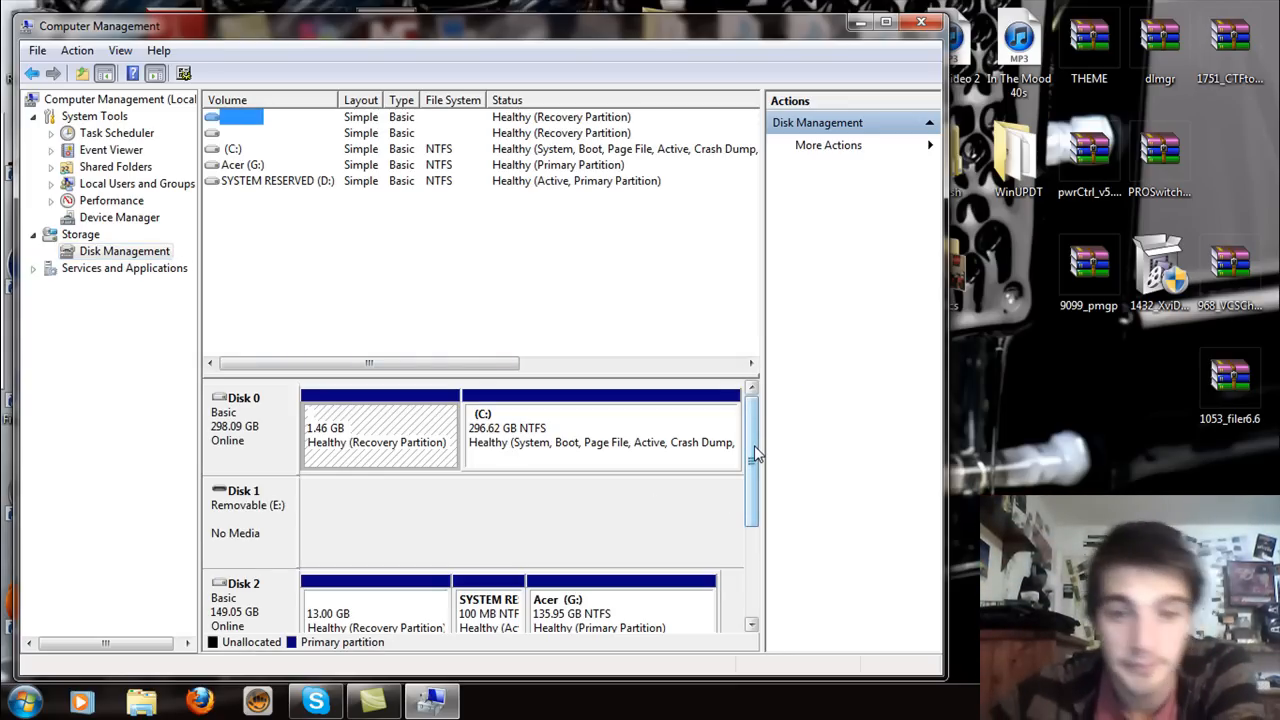
{"action": "mouse_move", "coordinate": [280, 408]}
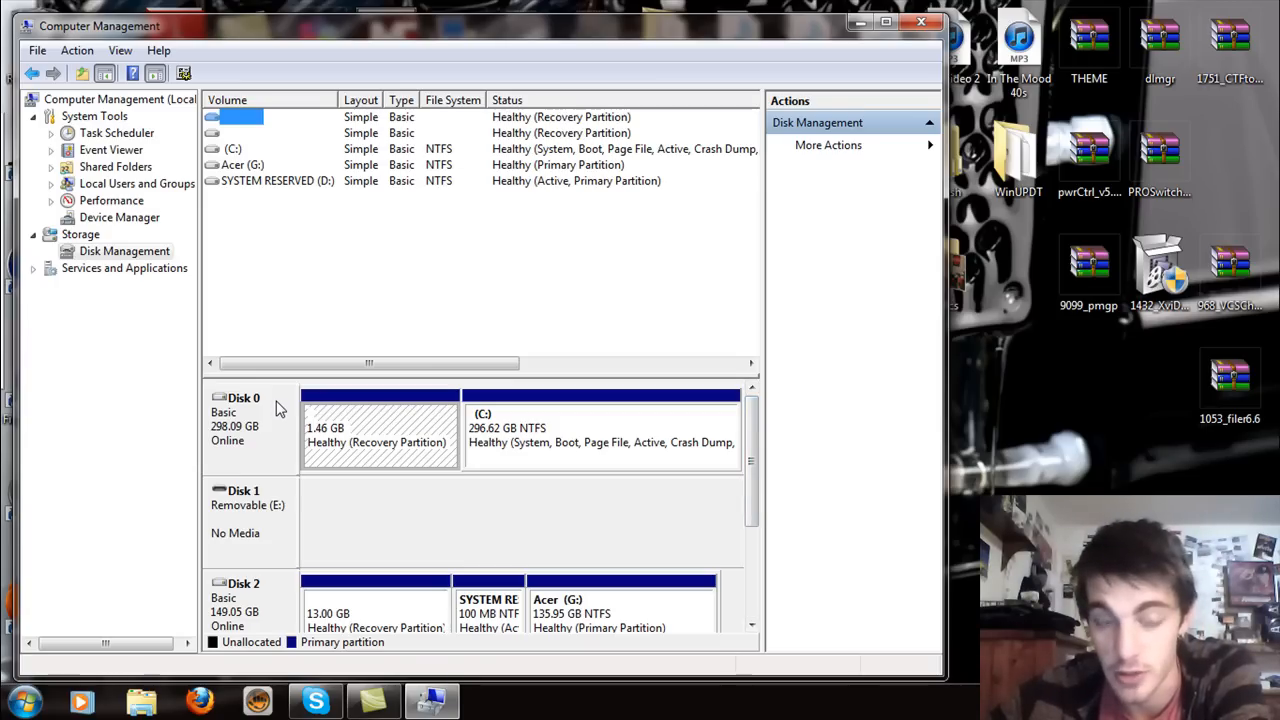
{"action": "mouse_move", "coordinate": [270, 458]}
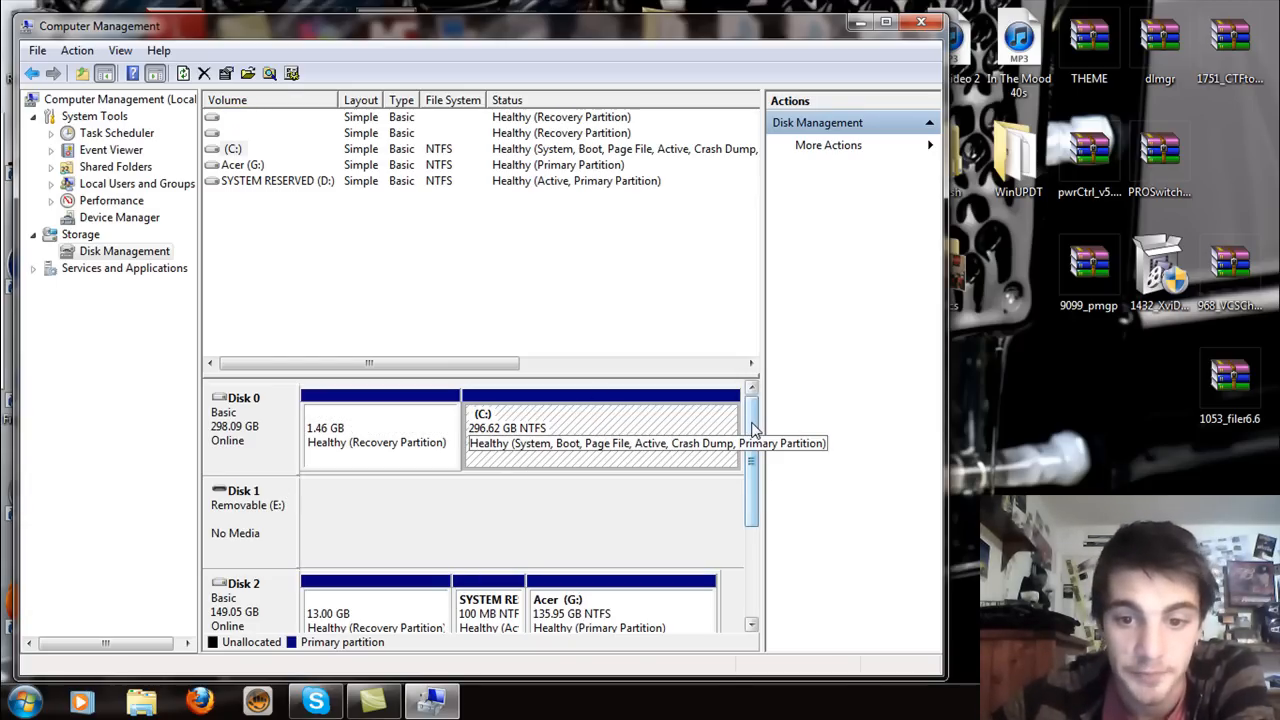
{"action": "scroll", "scroll_direction": "down", "scroll_amount": 3}
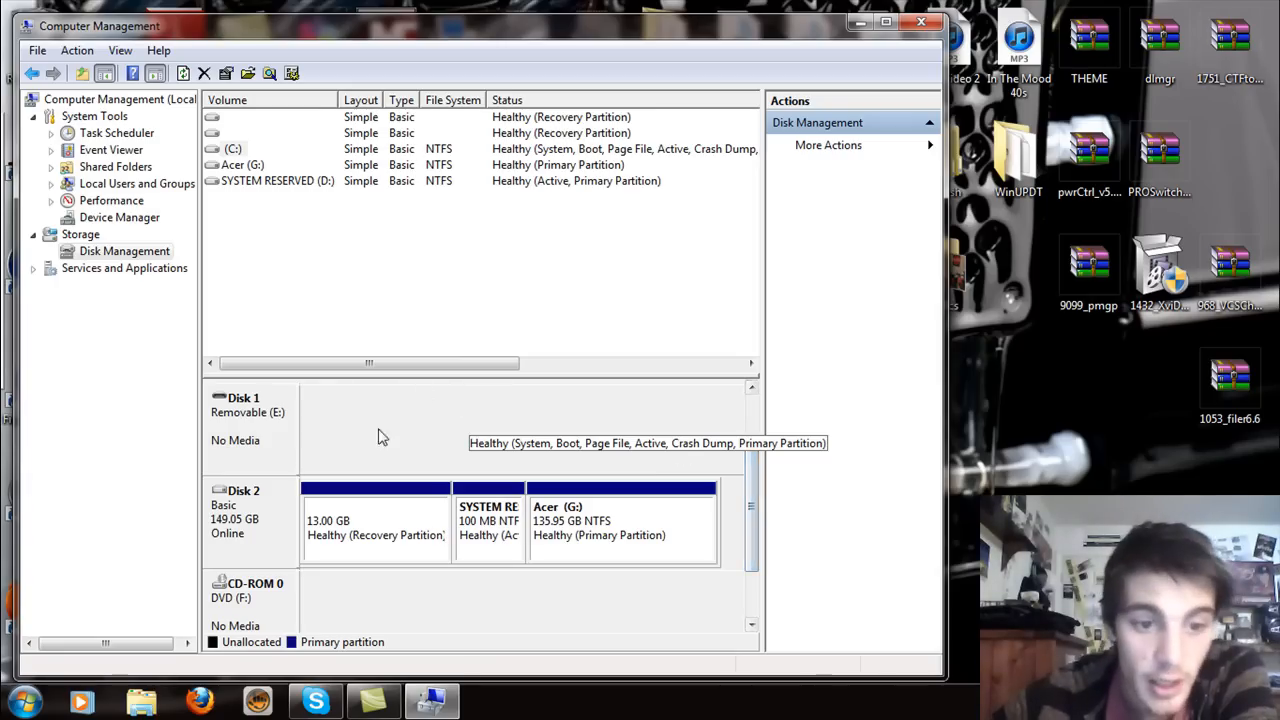
{"action": "mouse_move", "coordinate": [270, 530]}
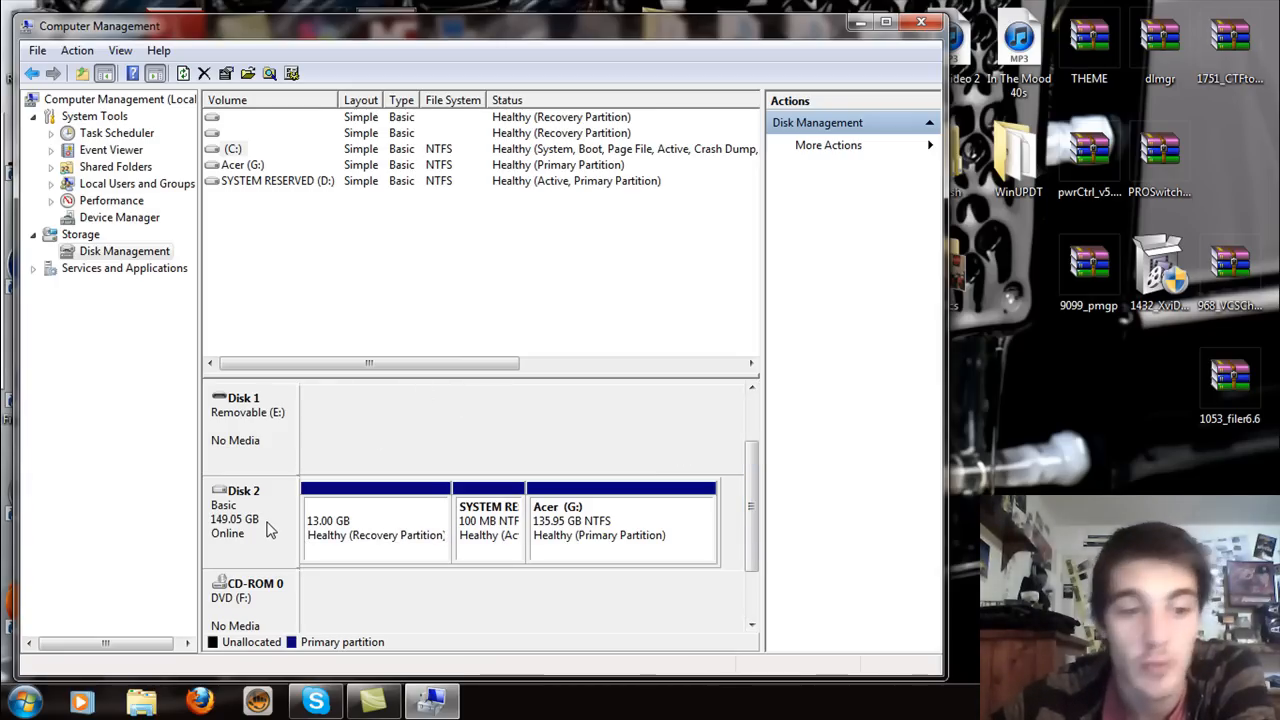
{"action": "mouse_move", "coordinate": [590, 536]}
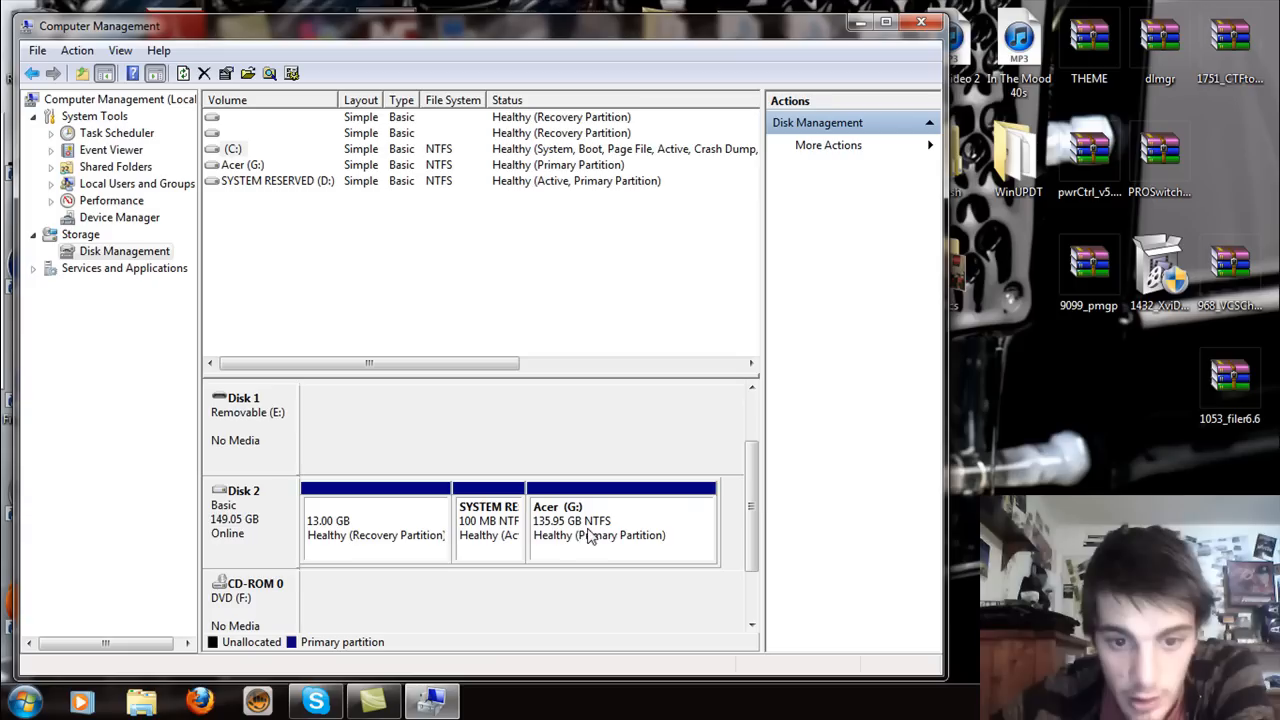
{"action": "left_click", "coordinate": [620, 520]}
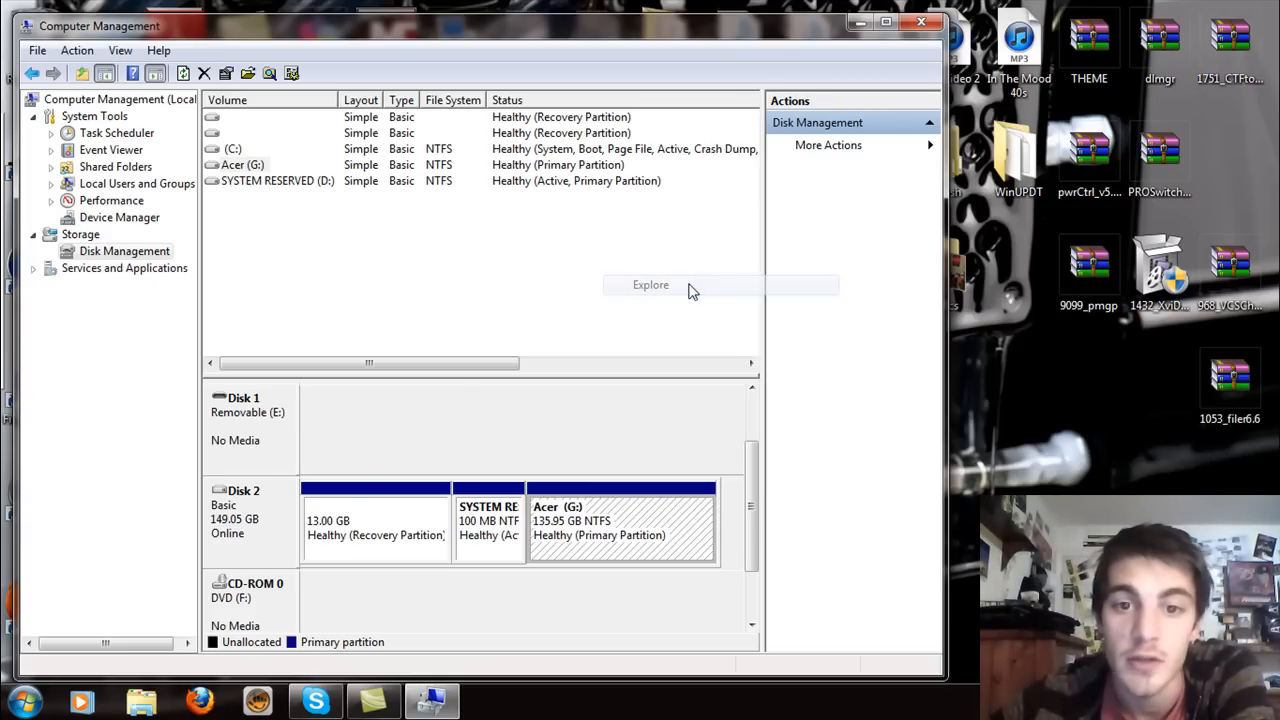
{"action": "left_click", "coordinate": [652, 284]}
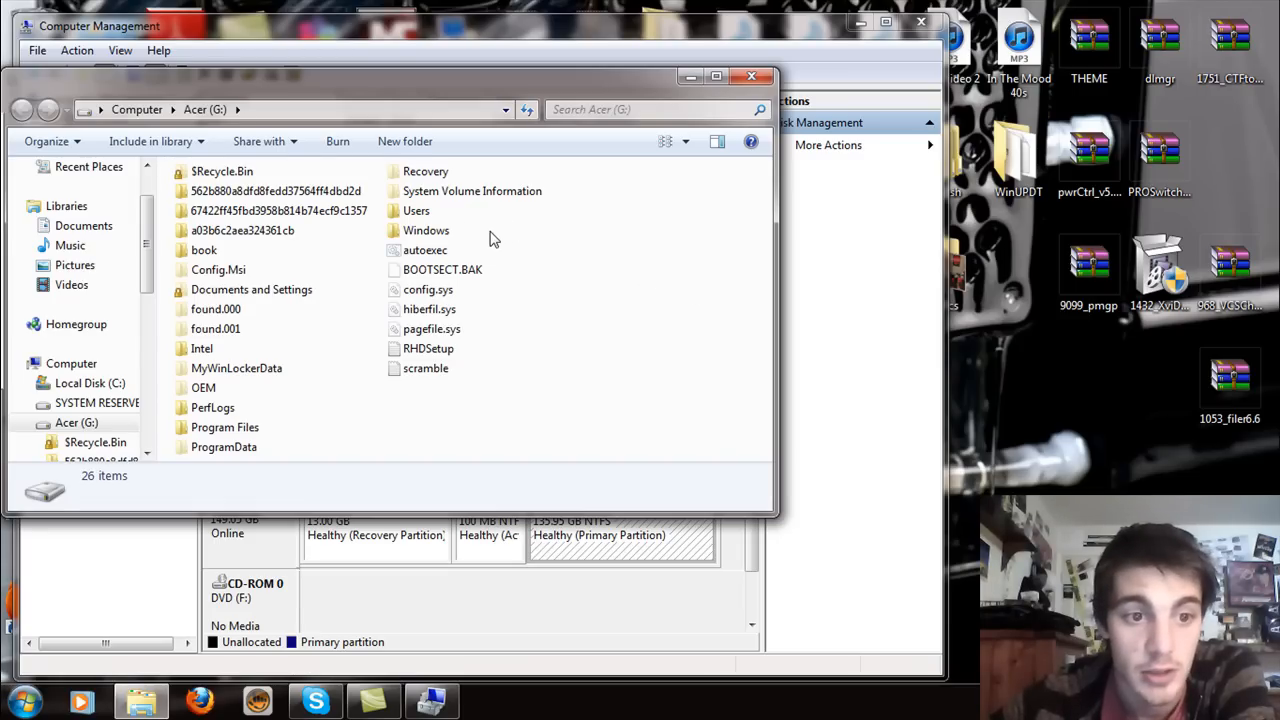
{"action": "left_click_drag", "start_coordinate": [400, 76], "coordinate": [540, 84]}
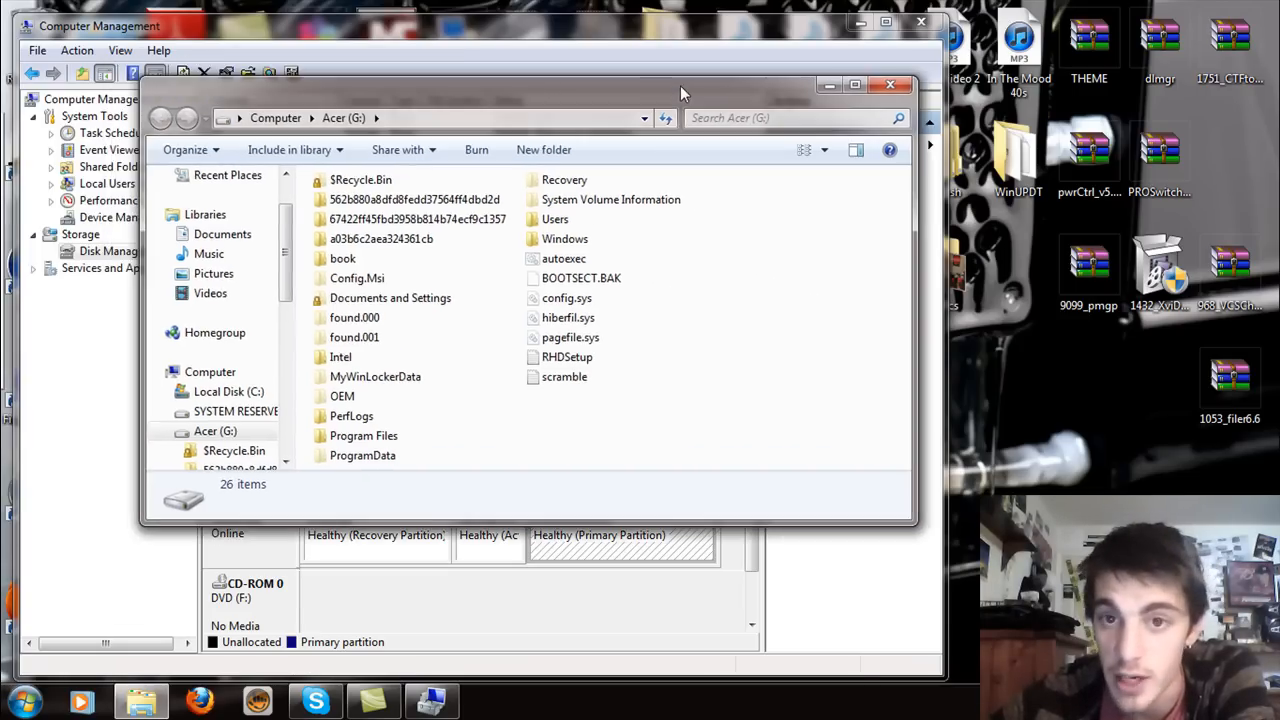
{"action": "left_click_drag", "start_coordinate": [684, 84], "coordinate": [744, 124]}
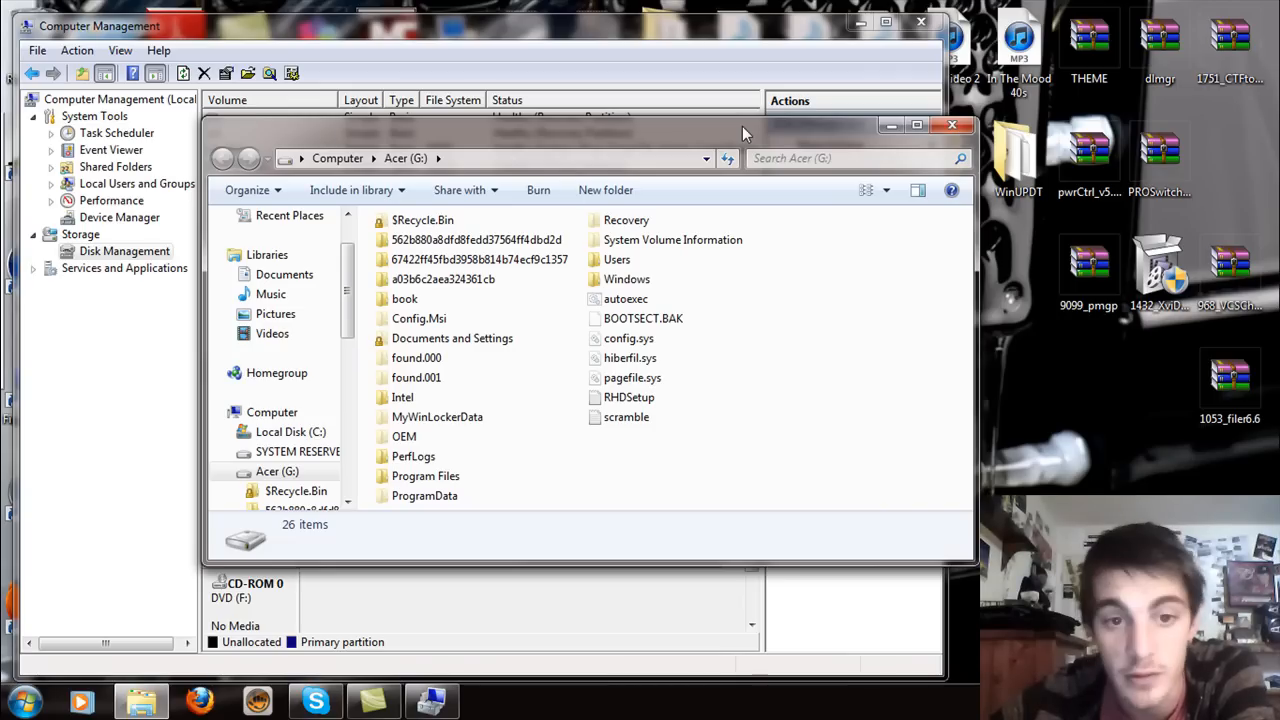
{"action": "mouse_move", "coordinate": [730, 364]}
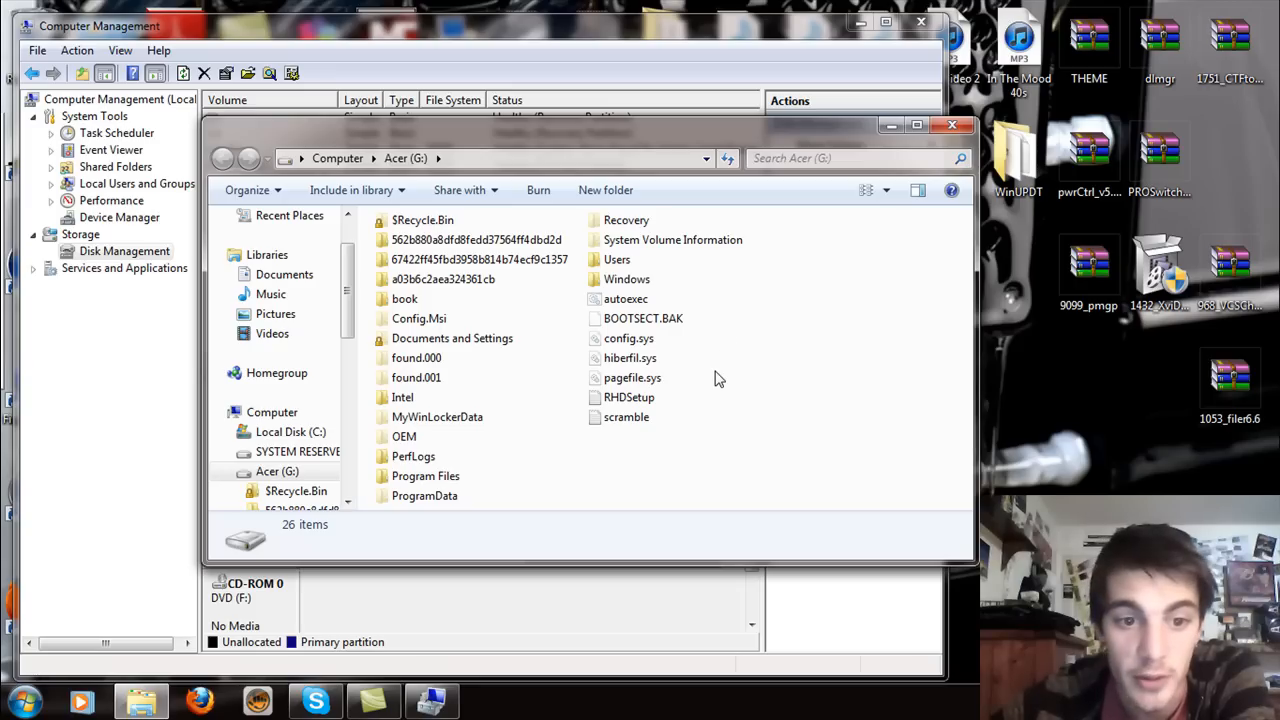
{"action": "mouse_move", "coordinate": [528, 452]}
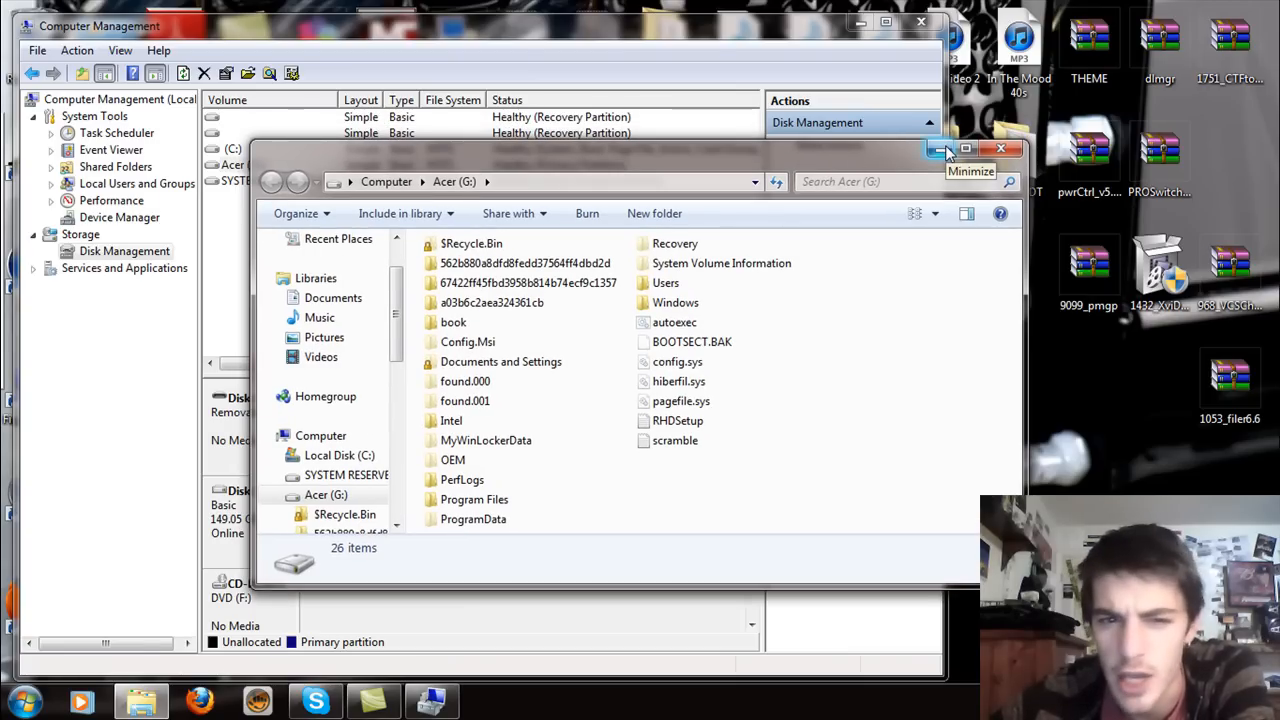
{"action": "left_click", "coordinate": [936, 148]}
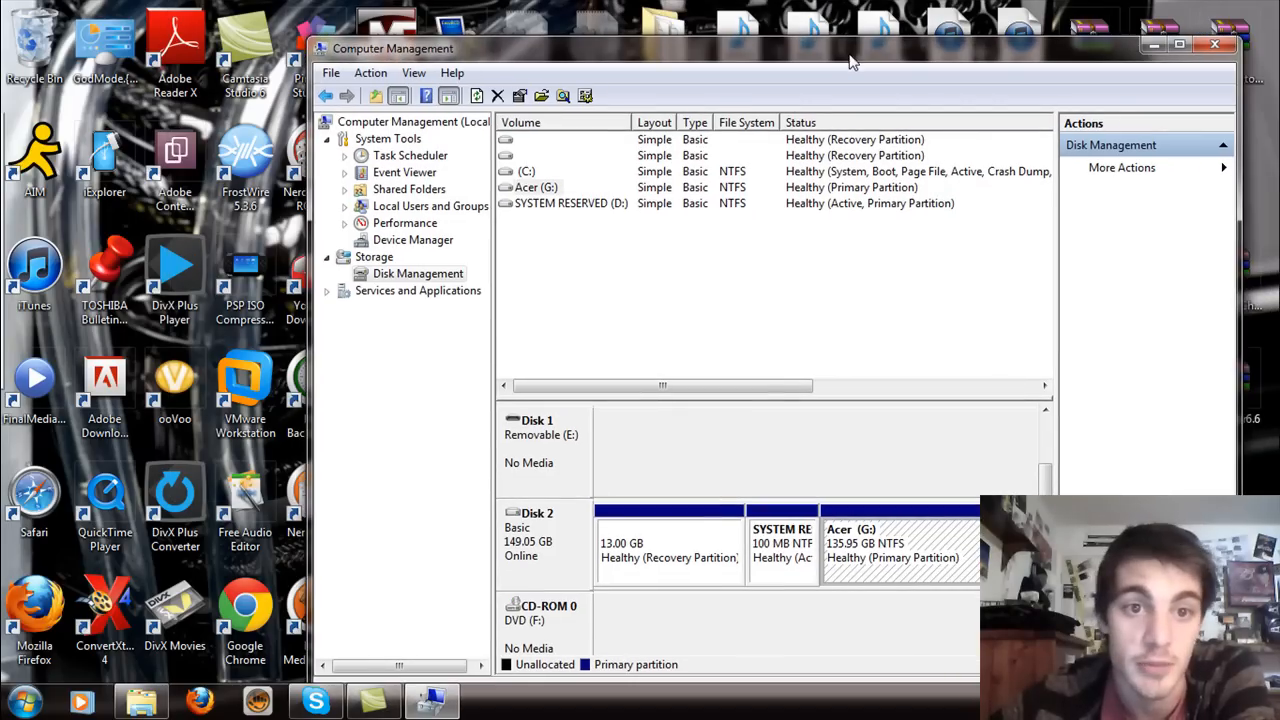
- Search Start for cmd and run it as administrator
{"action": "left_click", "coordinate": [24, 700]}
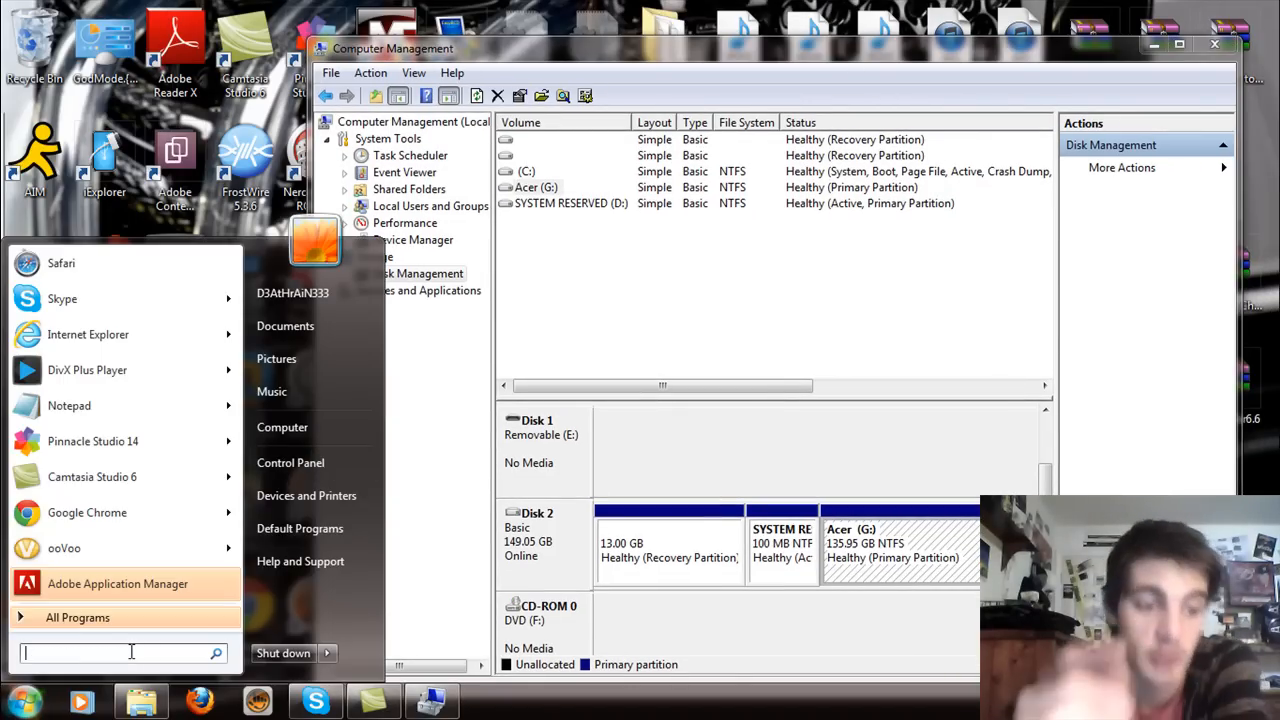
{"action": "type", "text": "cmd"}
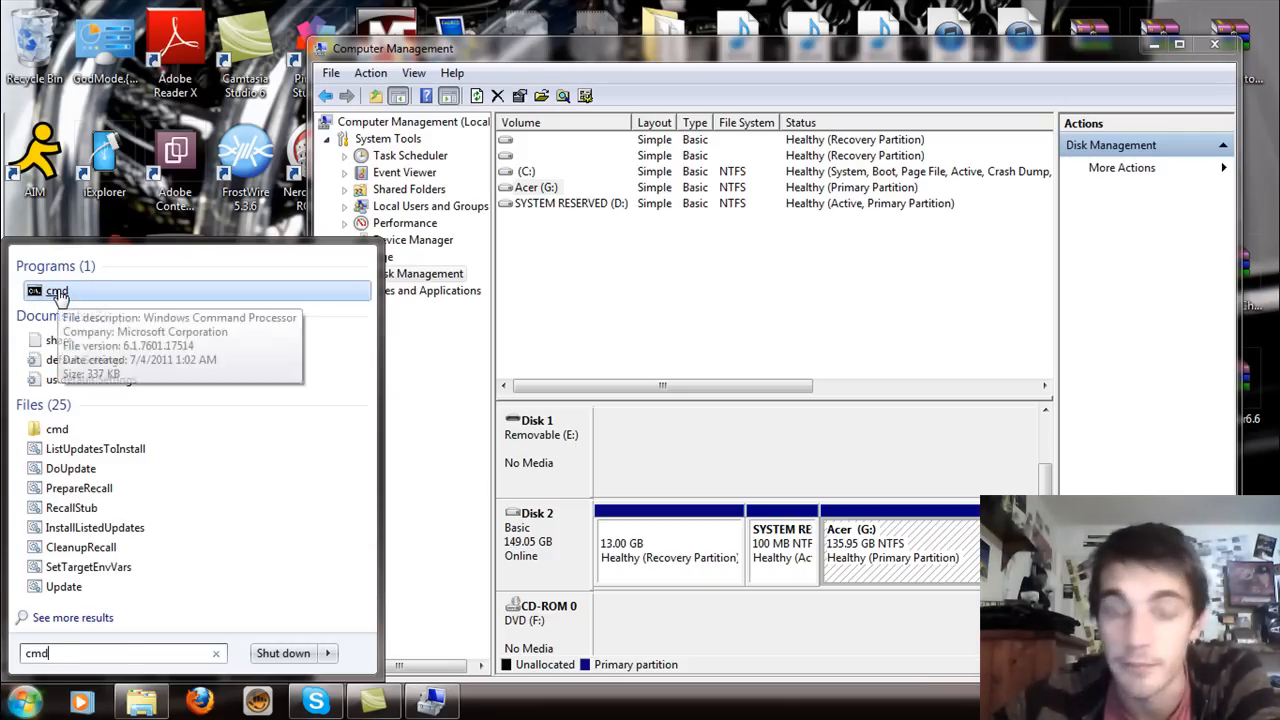
{"action": "right_click", "coordinate": [56, 292]}
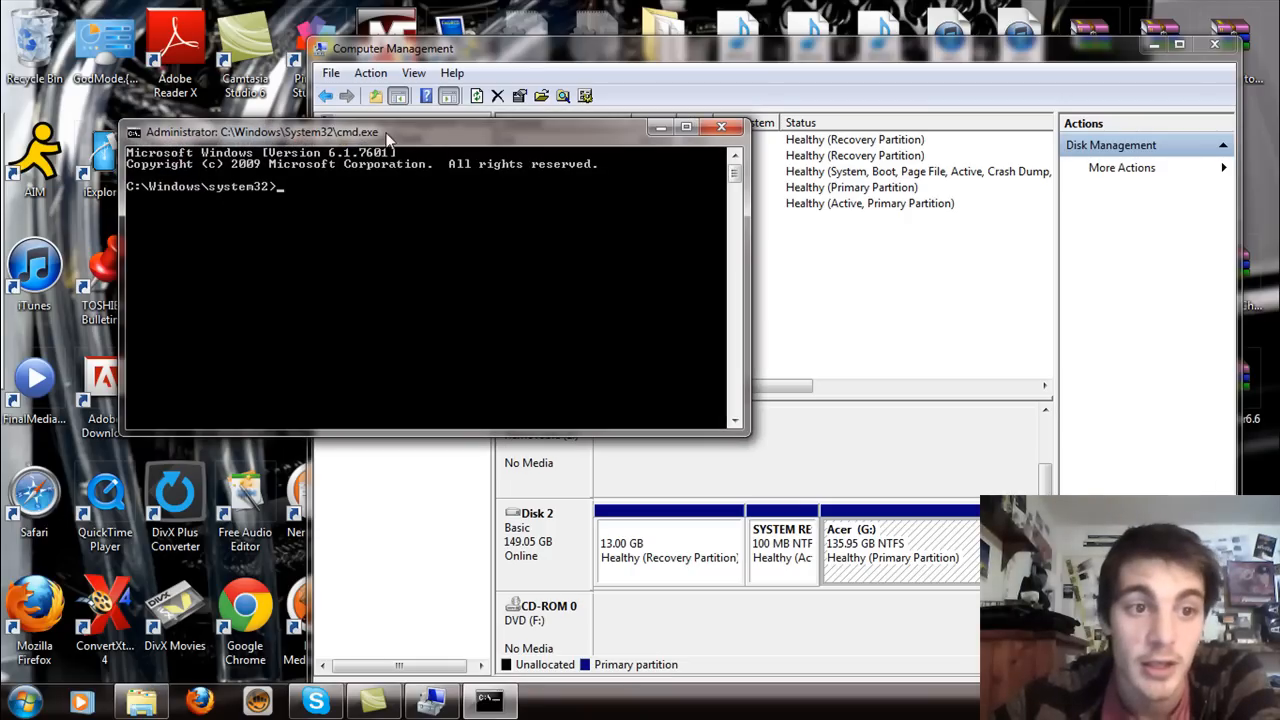
{"action": "mouse_move", "coordinate": [368, 186]}
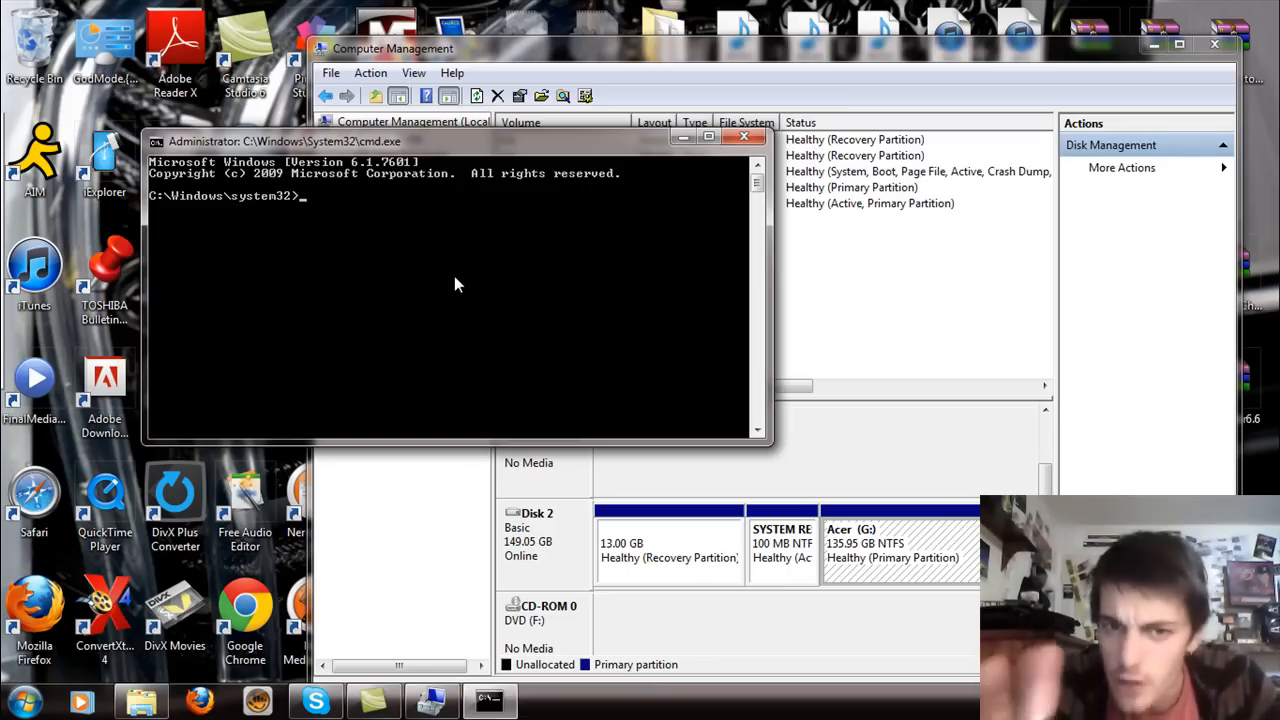
- Run help to list all commands with their short descriptions
{"action": "type", "text": "hel"}
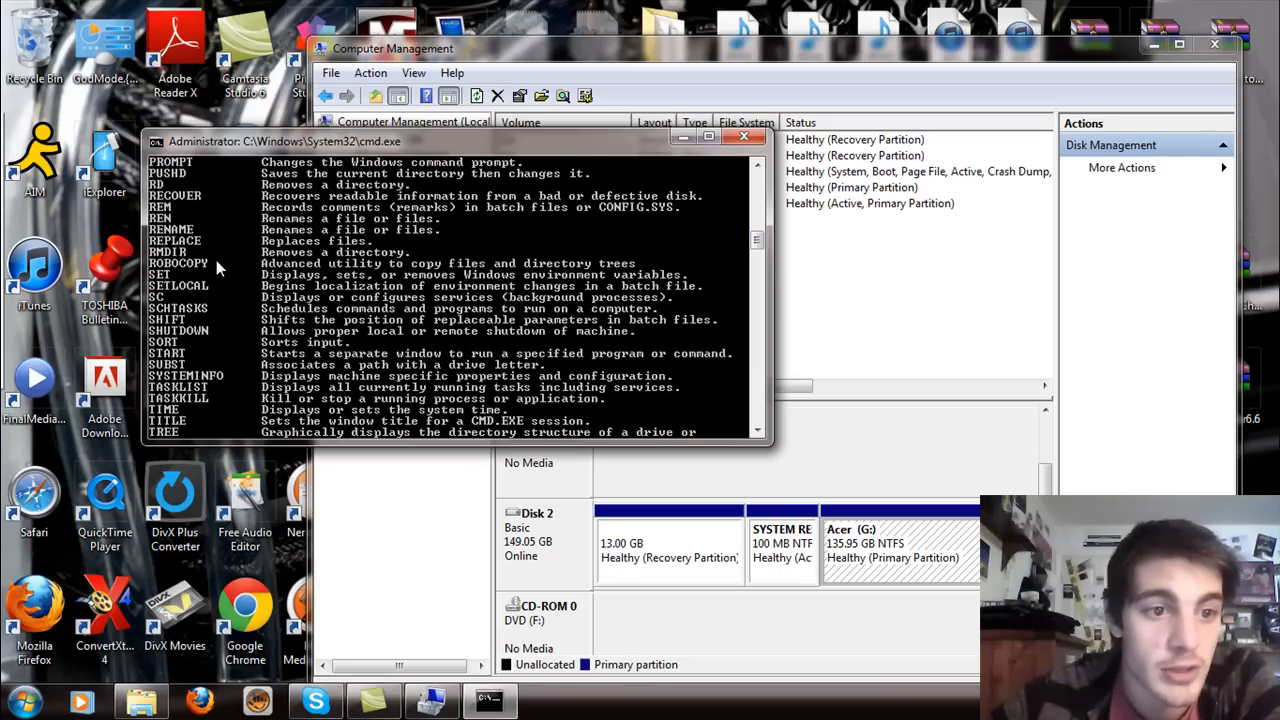
{"action": "mouse_move", "coordinate": [316, 200]}
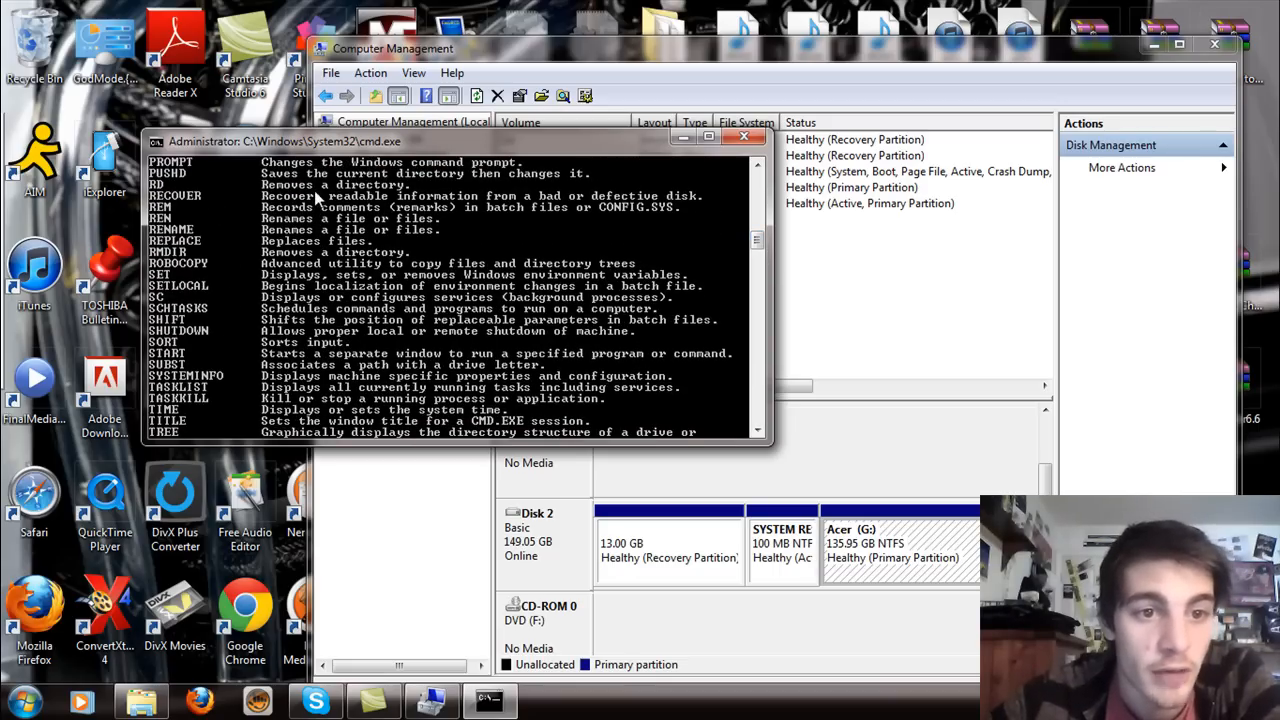
{"action": "mouse_move", "coordinate": [544, 198]}
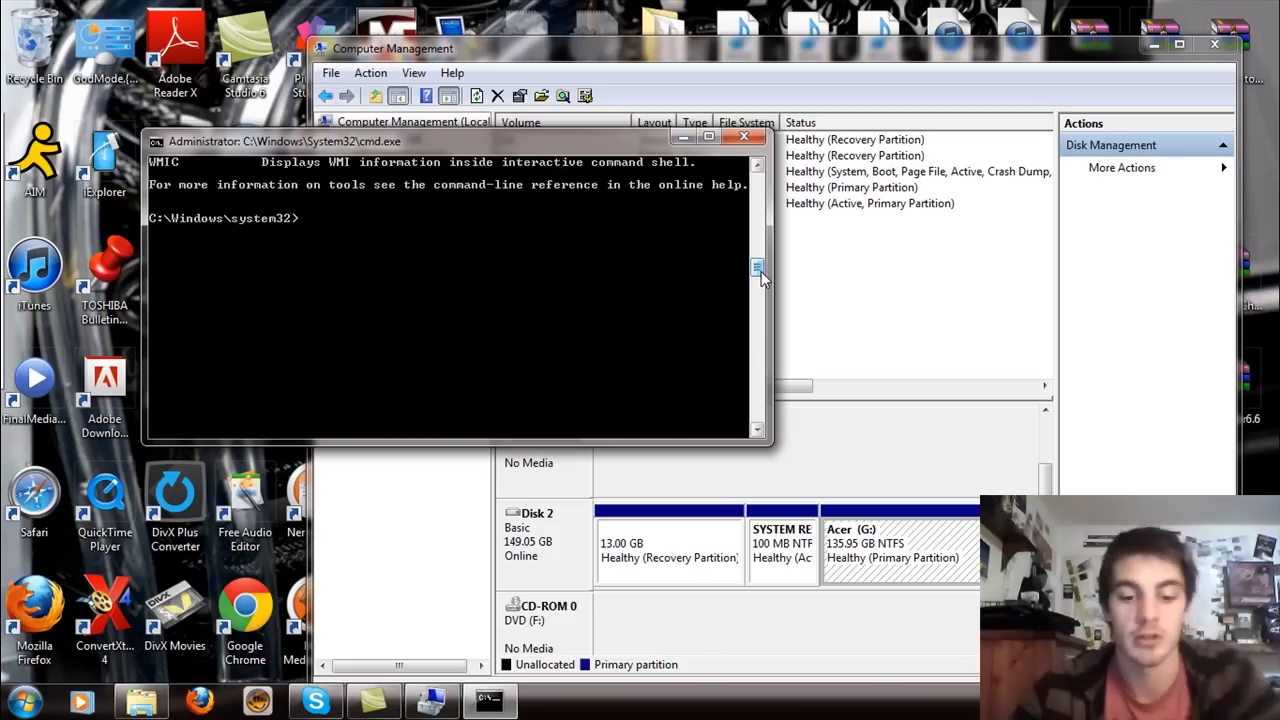
- Run RECOVER twice in the cleared console to print its [drive:][path]filename usage
{"action": "type", "text": "new"}
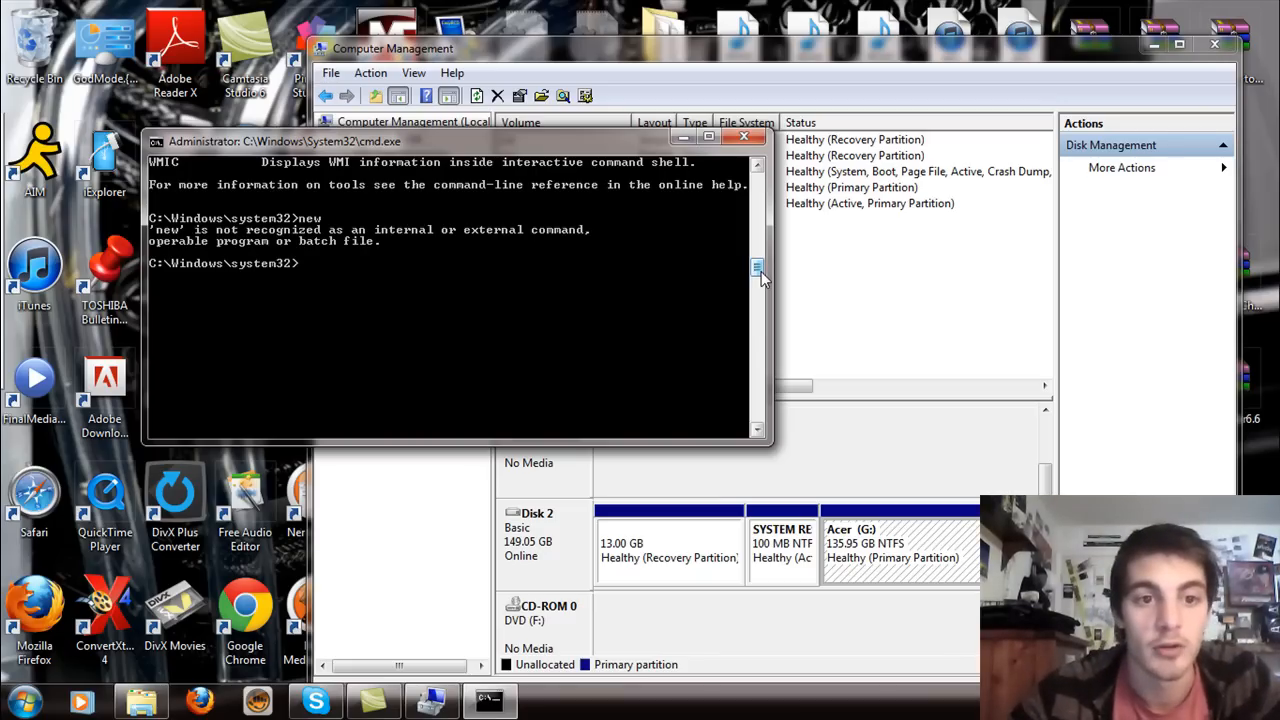
{"action": "type", "text": "op"}
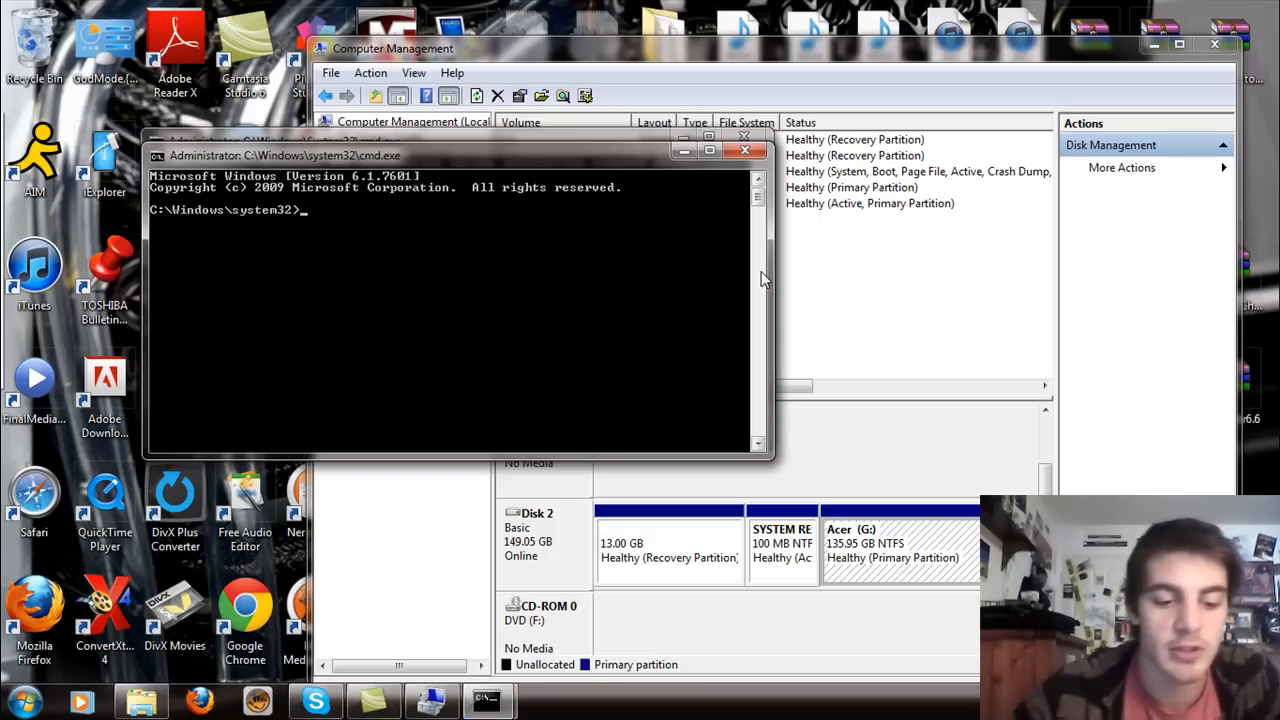
{"action": "type", "text": "RECOVER"}
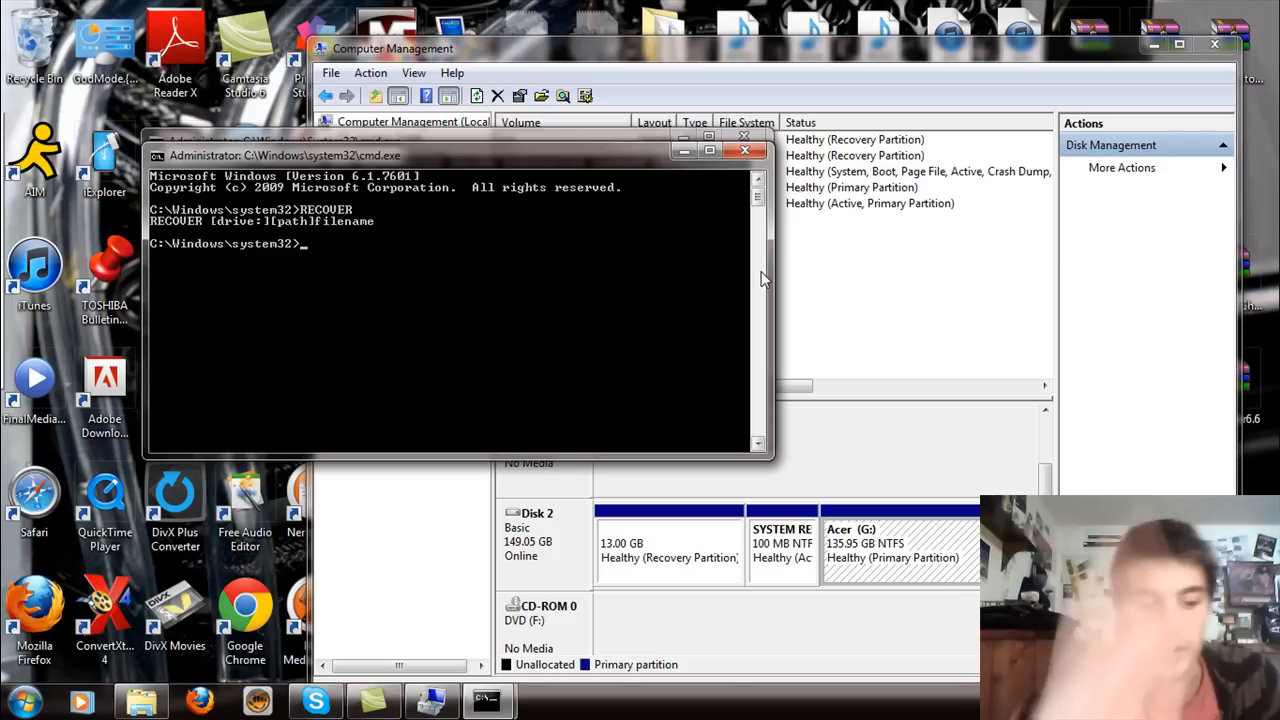
{"action": "type", "text": "recover"}
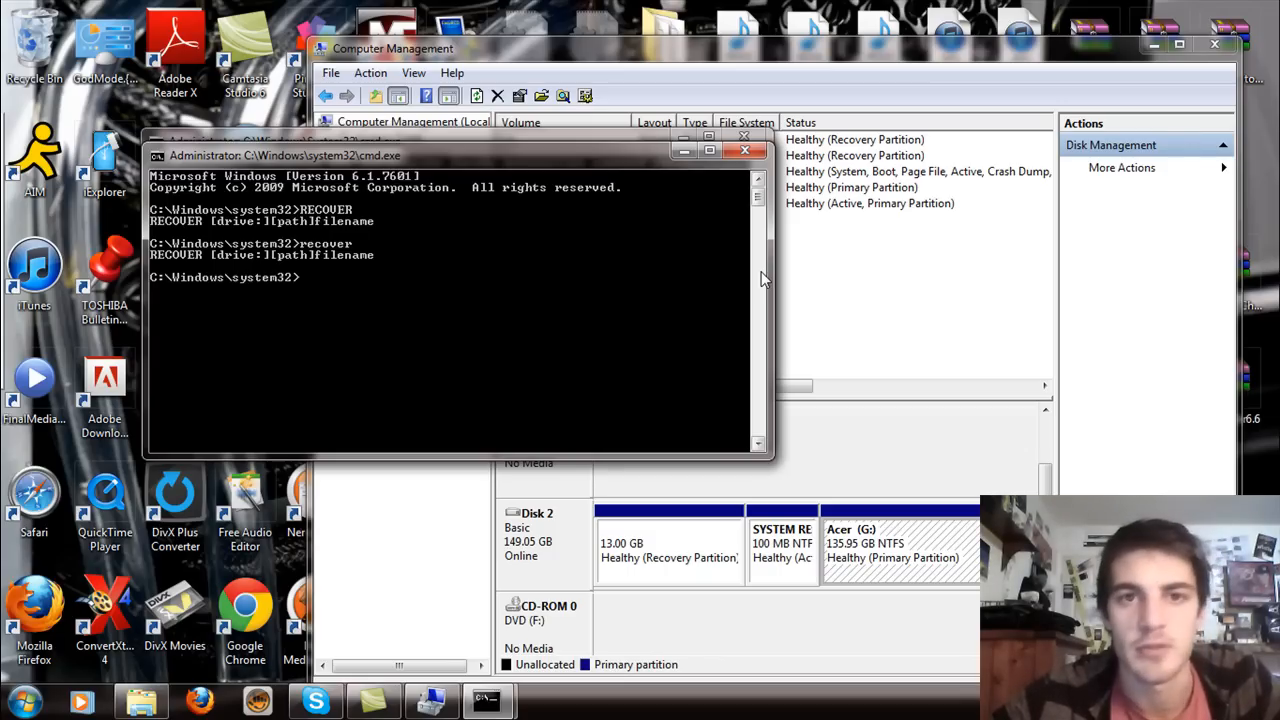
{"action": "mouse_move", "coordinate": [704, 272]}
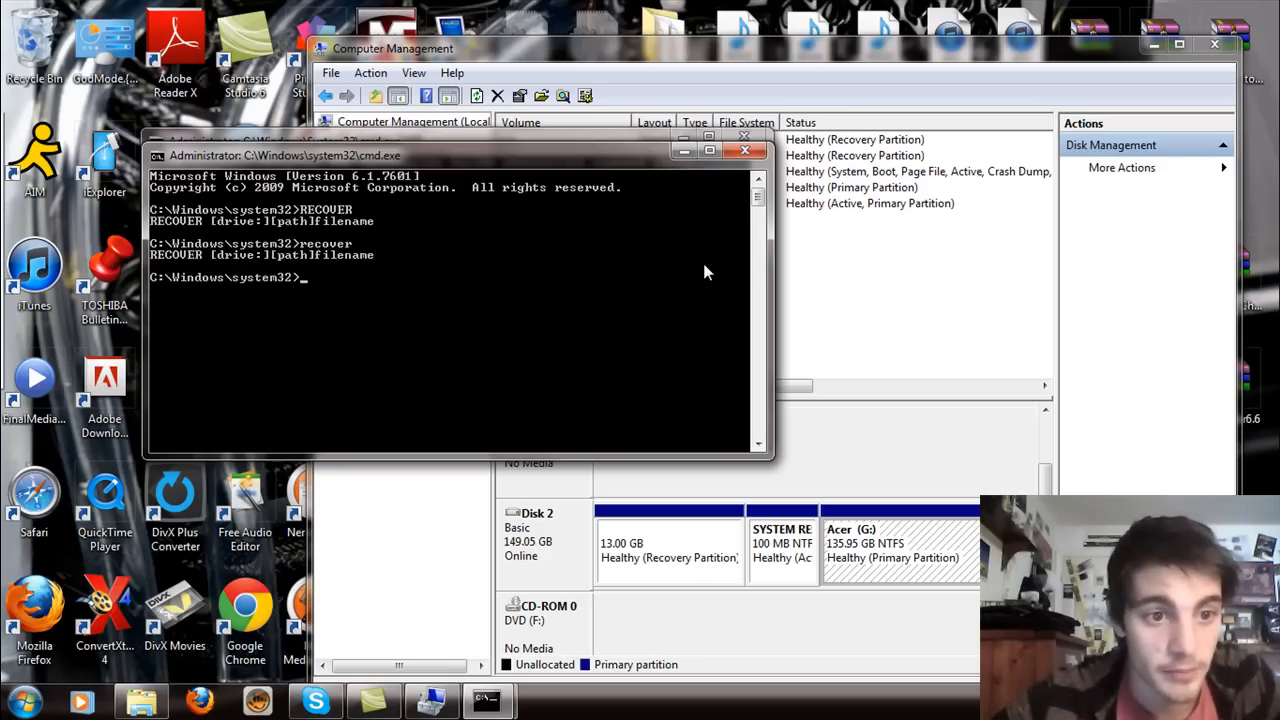
{"action": "mouse_move", "coordinate": [640, 264]}
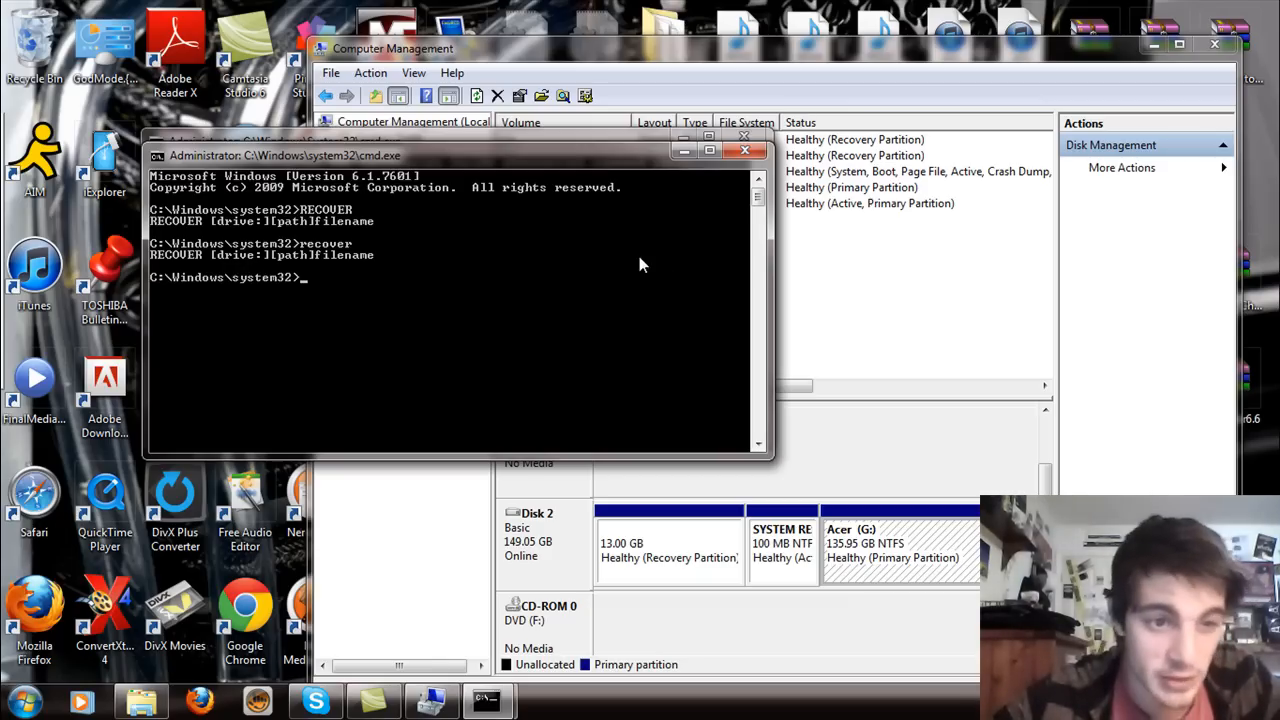
{"action": "mouse_move", "coordinate": [228, 264]}
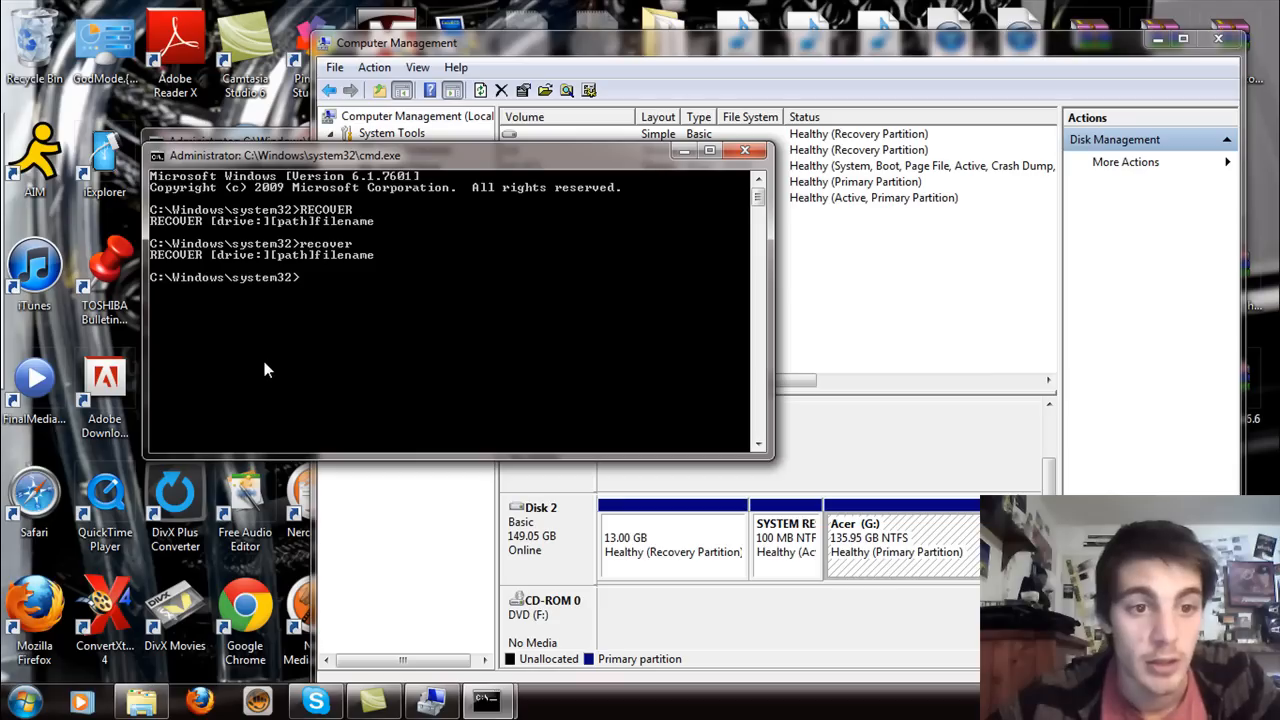
- Run RECOVER G: and get told whole-volume recovery needs CHKDSK, then begin the chkdsk command
{"action": "type", "text": "R"}
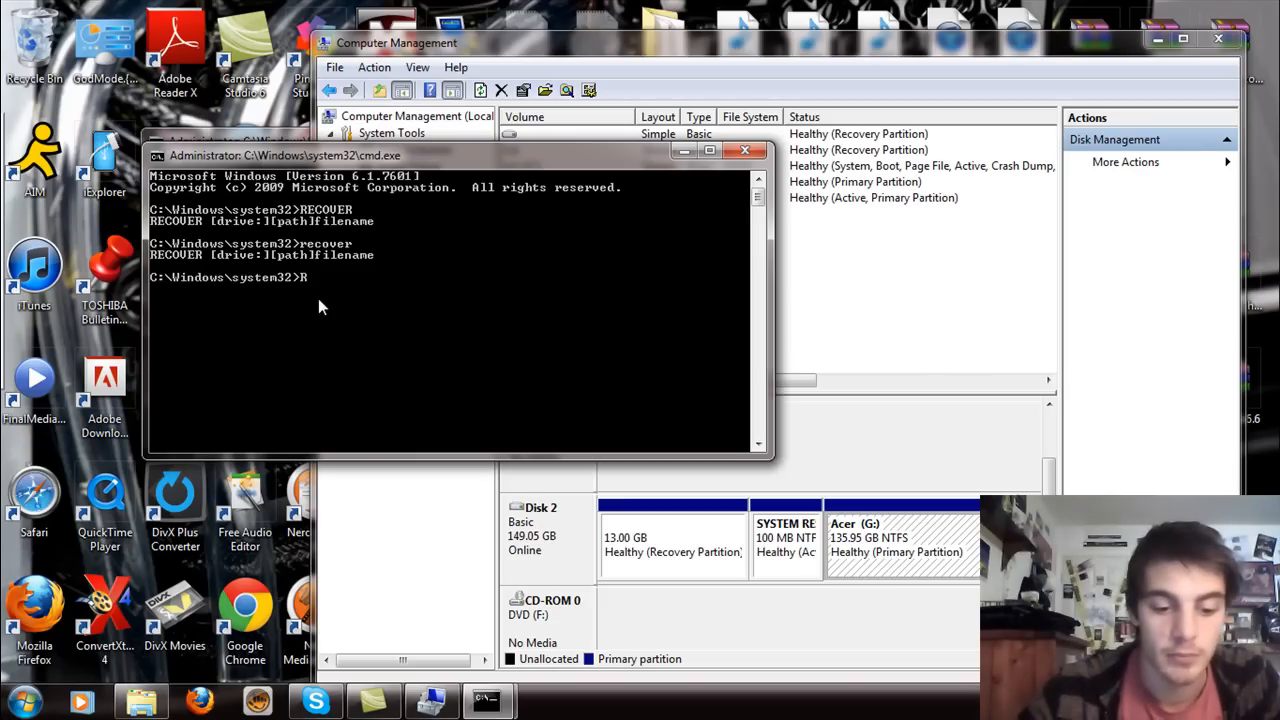
{"action": "type", "text": "ECOVER"}
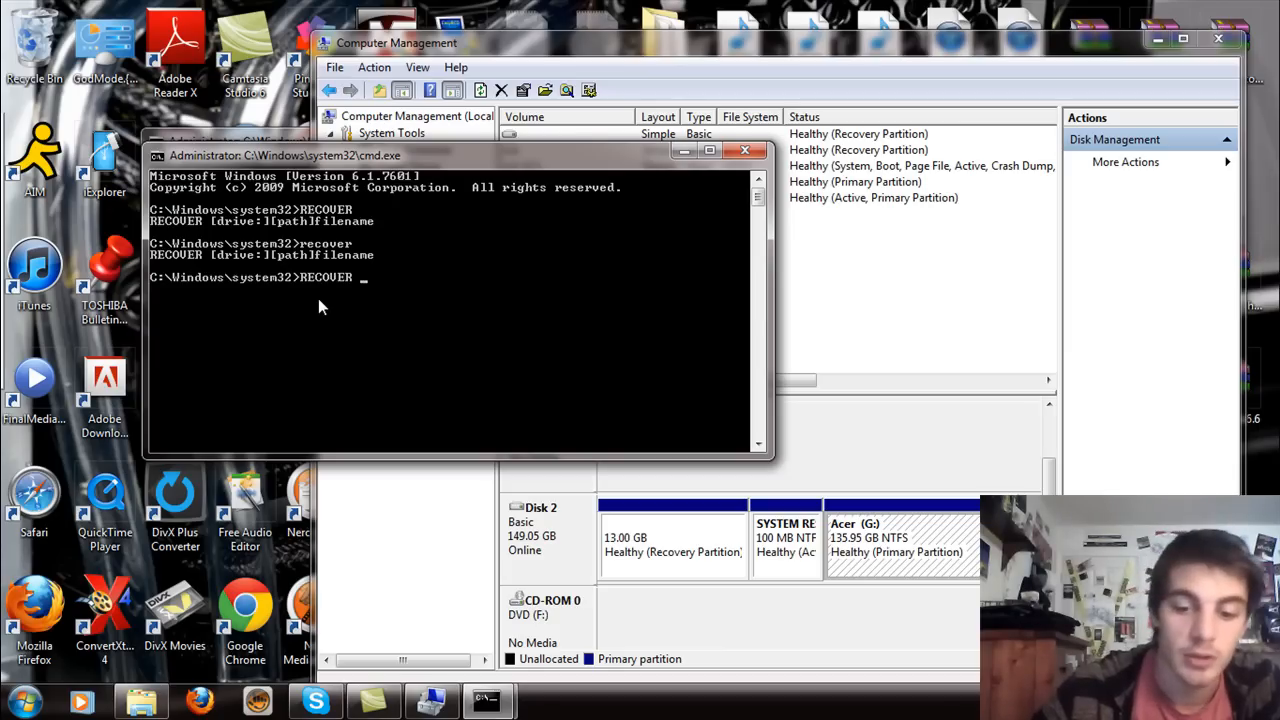
{"action": "type", "text": "G"}
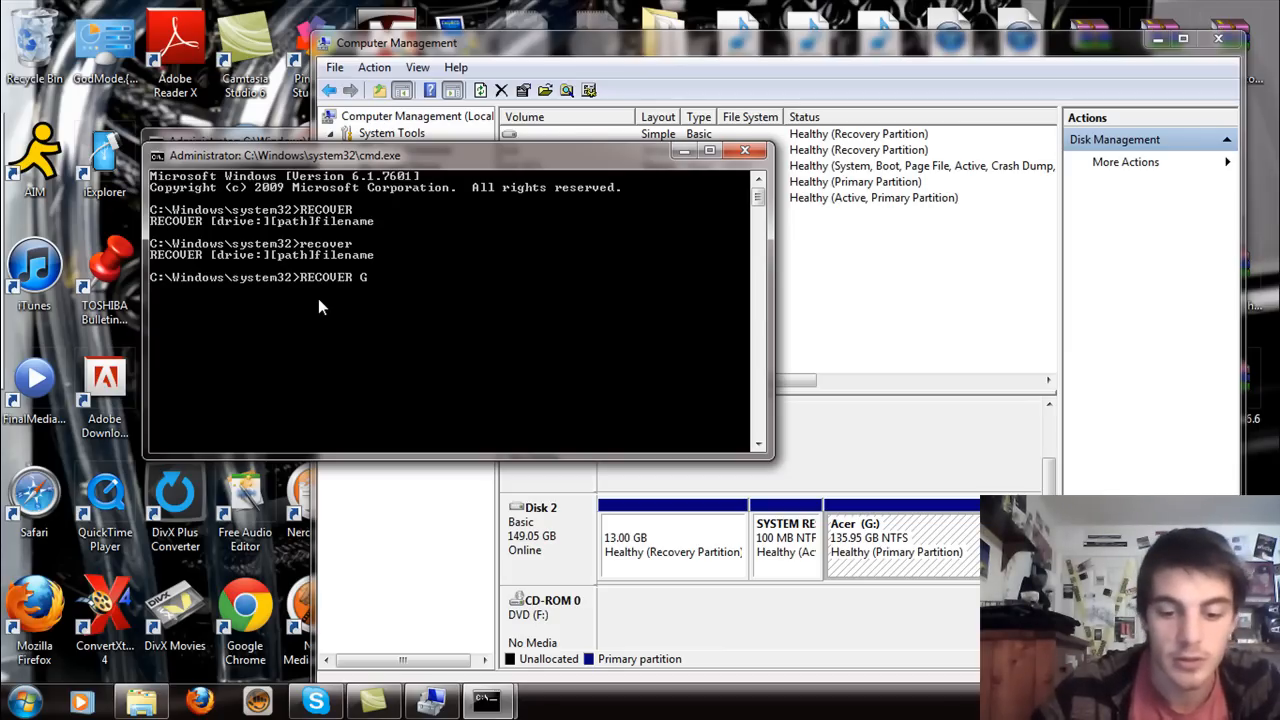
{"action": "type", "text": ":"}
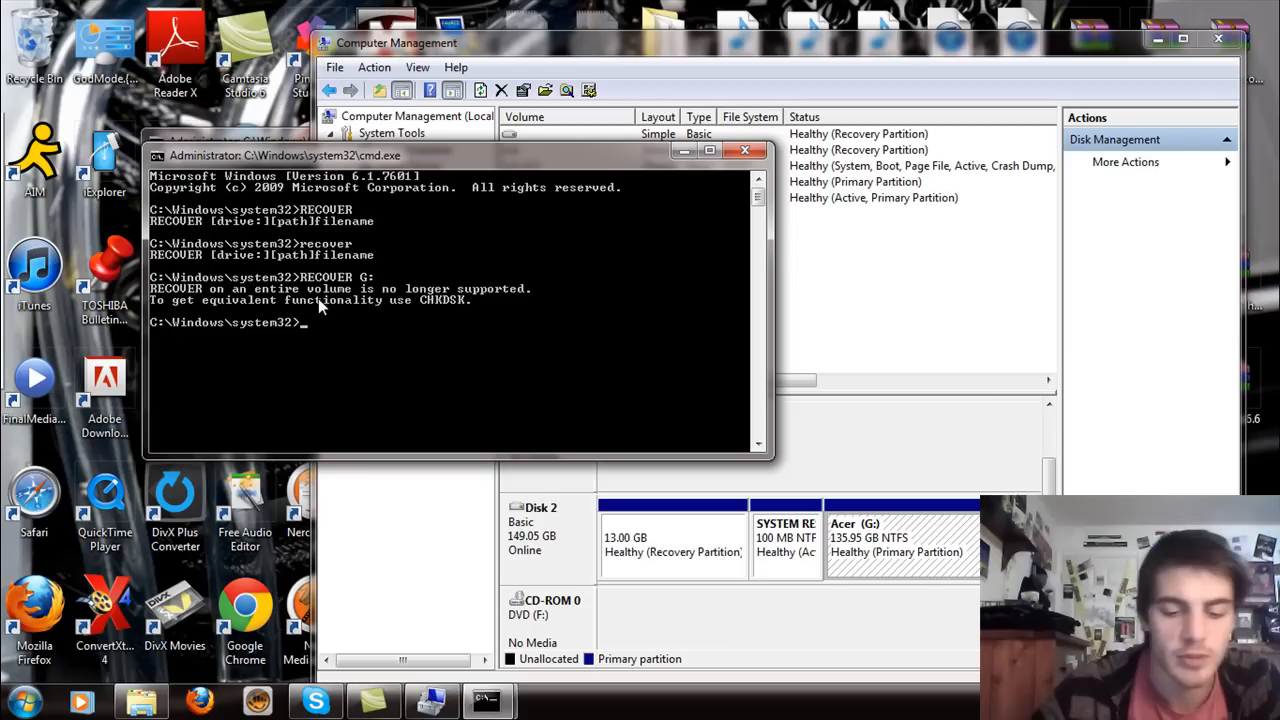
{"action": "type", "text": "ch"}
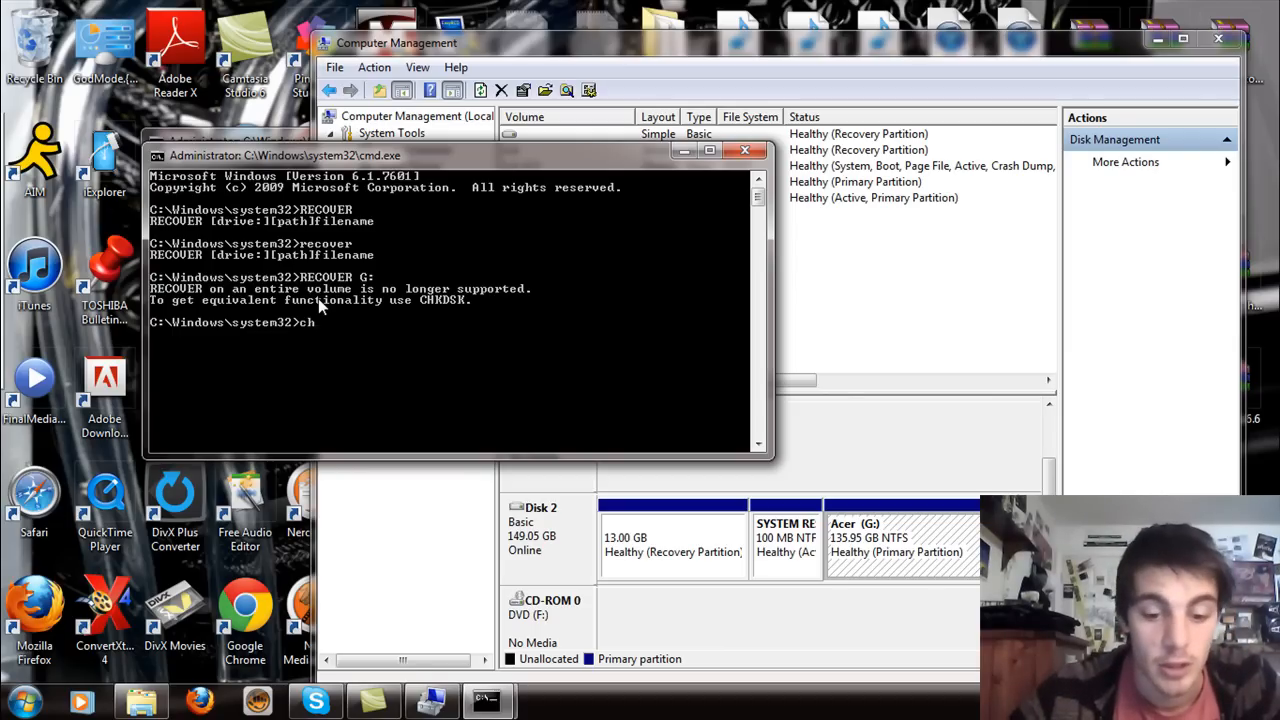
{"action": "type", "text": "kdsk"}
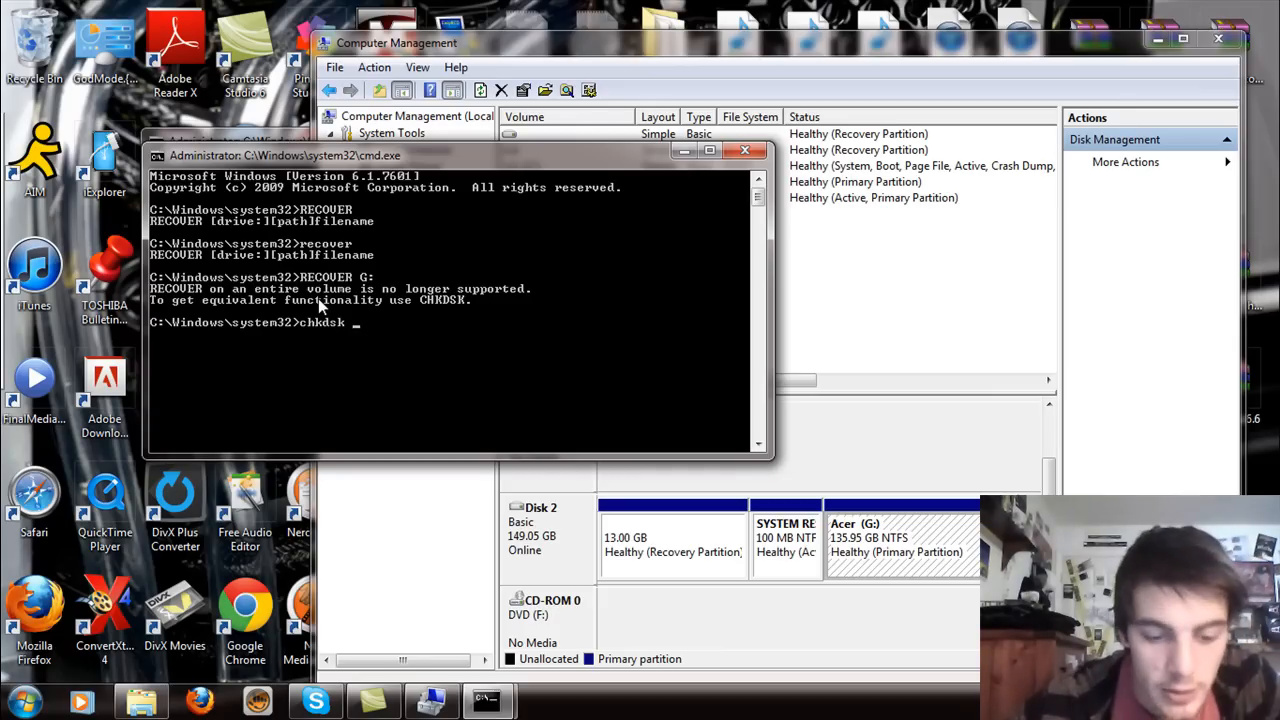
- Run chkdsk G: and let it report problems needing the /F fix option
{"action": "type", "text": "G:"}
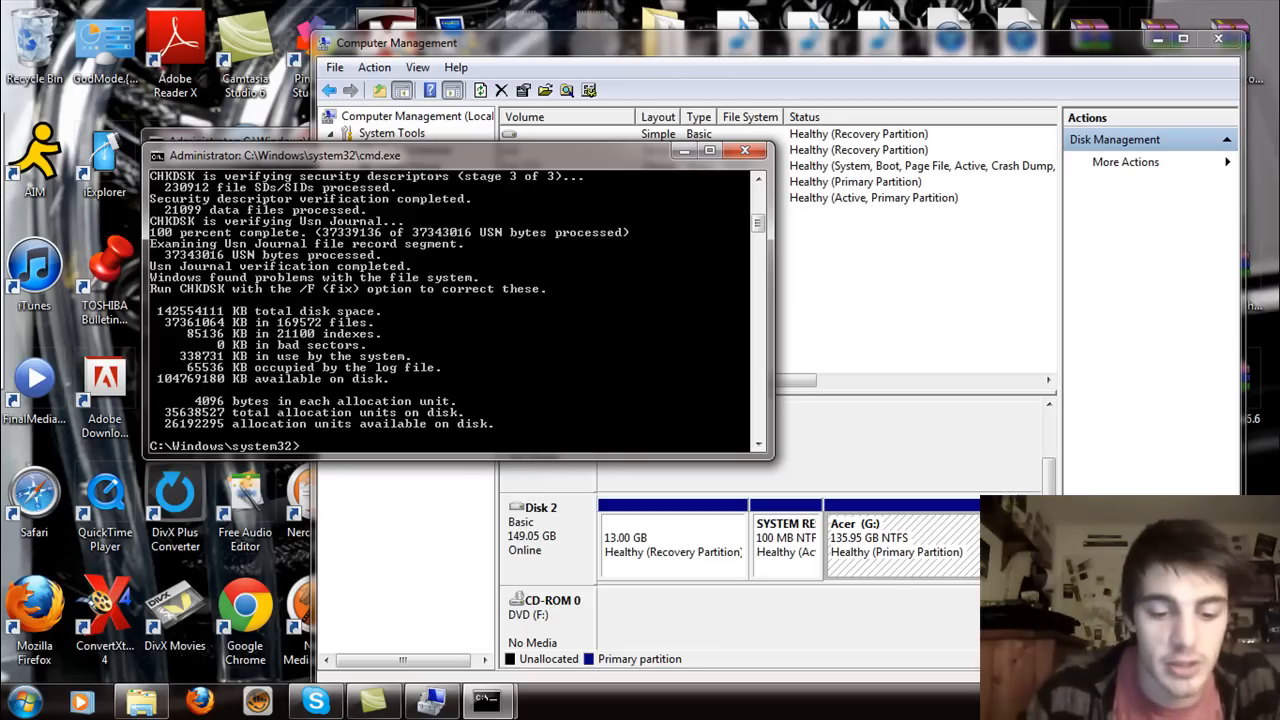
- Run CHKDSK G: /F so Windows makes corrections to the file system
{"action": "type", "text": "CHKDSK"}
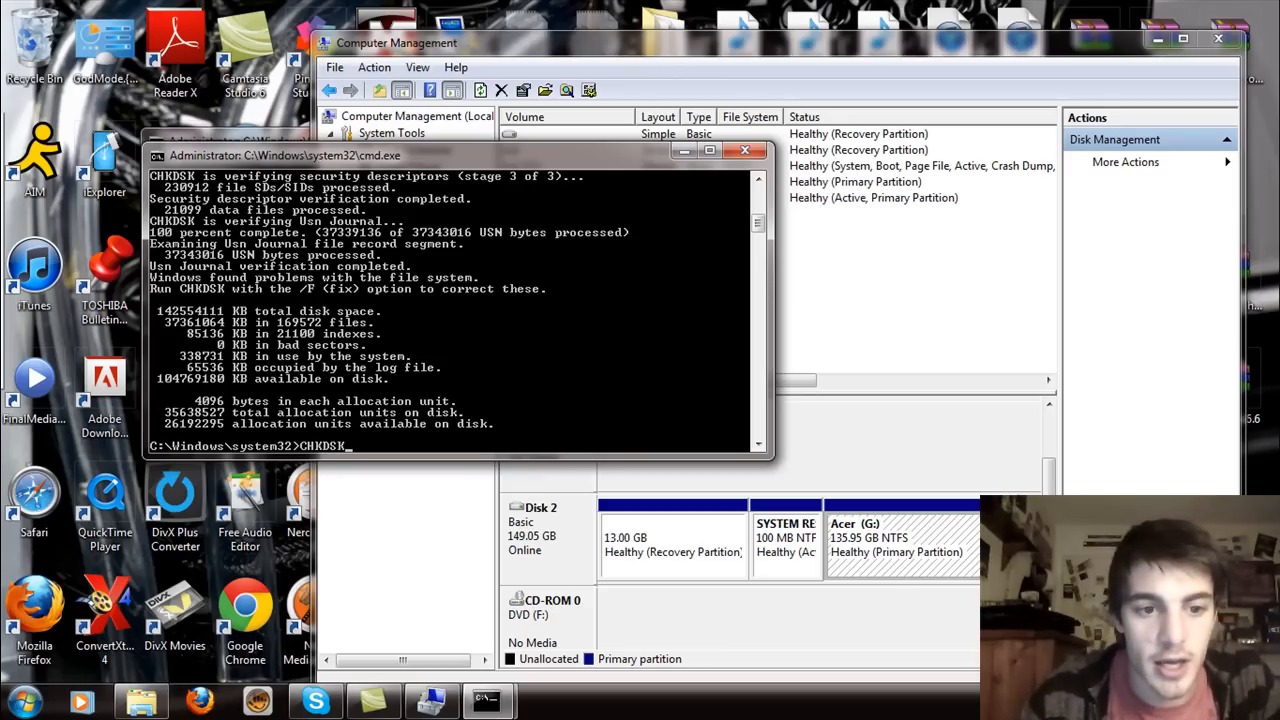
{"action": "type", "text": "G"}
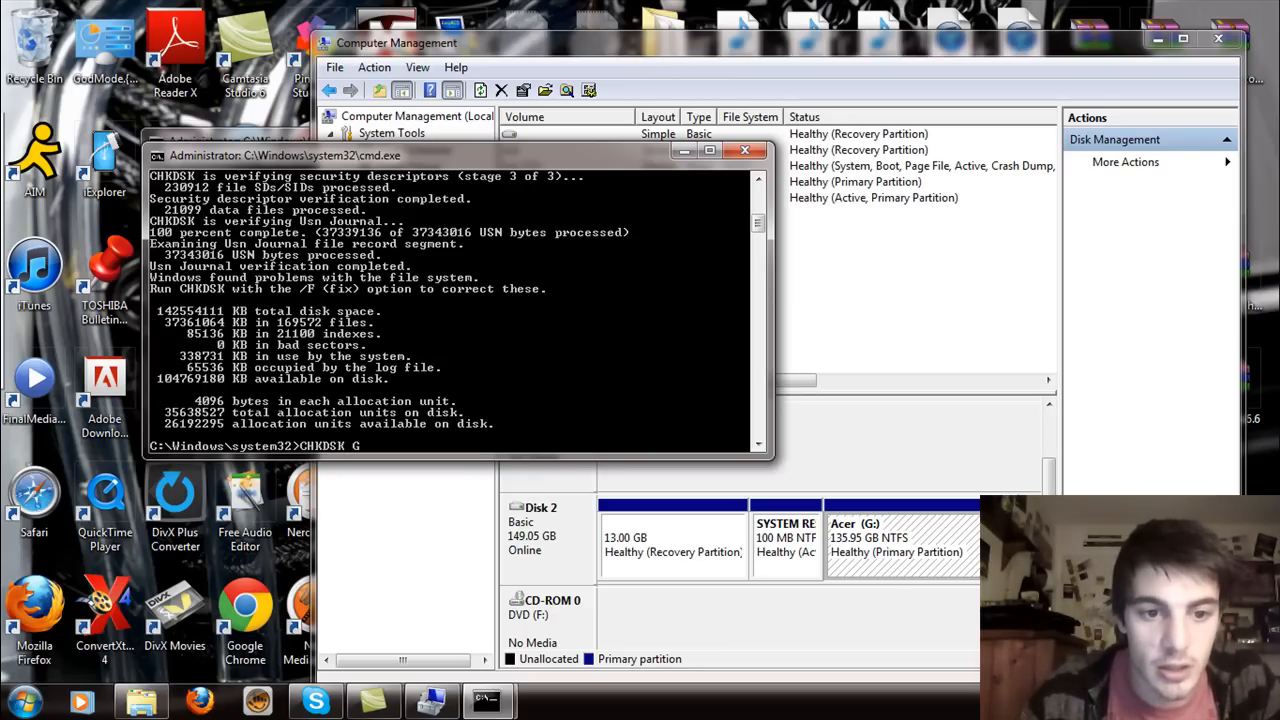
{"action": "type", "text": ":"}
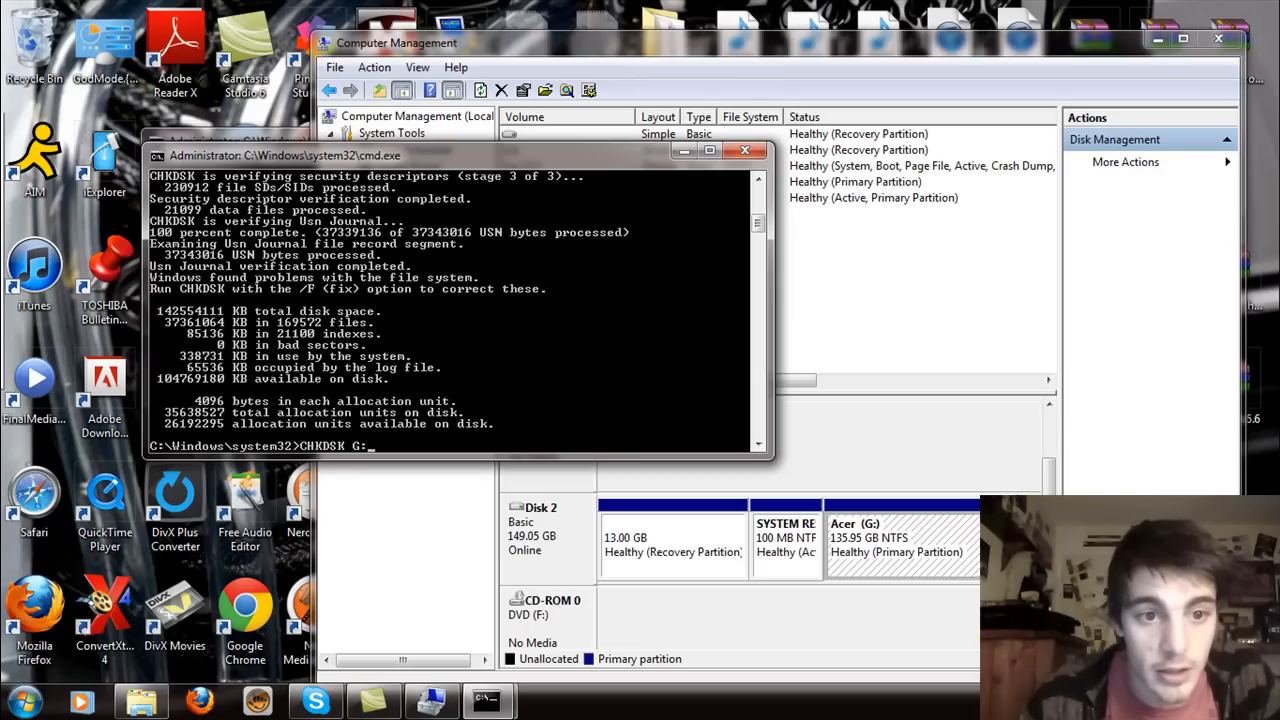
{"action": "type", "text": "/"}
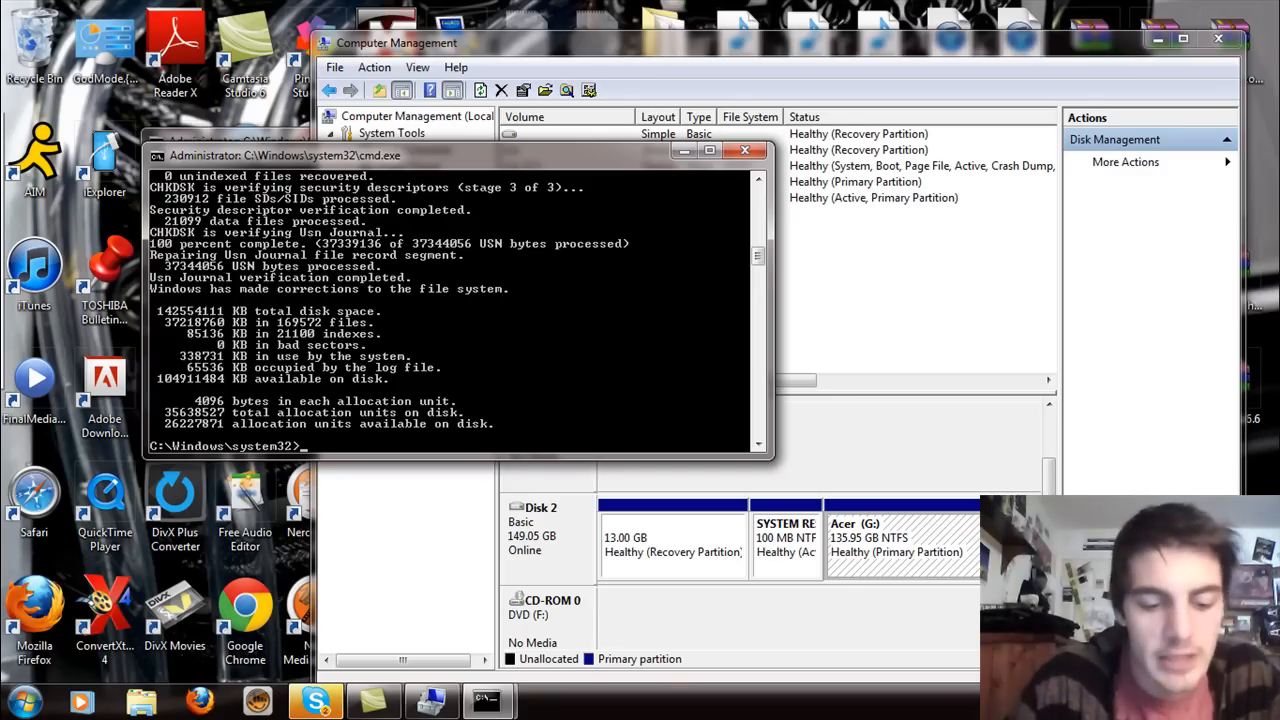
- Retry recover on G:, then run recover G:/users so it reports NTFS and awaits Enter
{"action": "type", "text": "recover"}
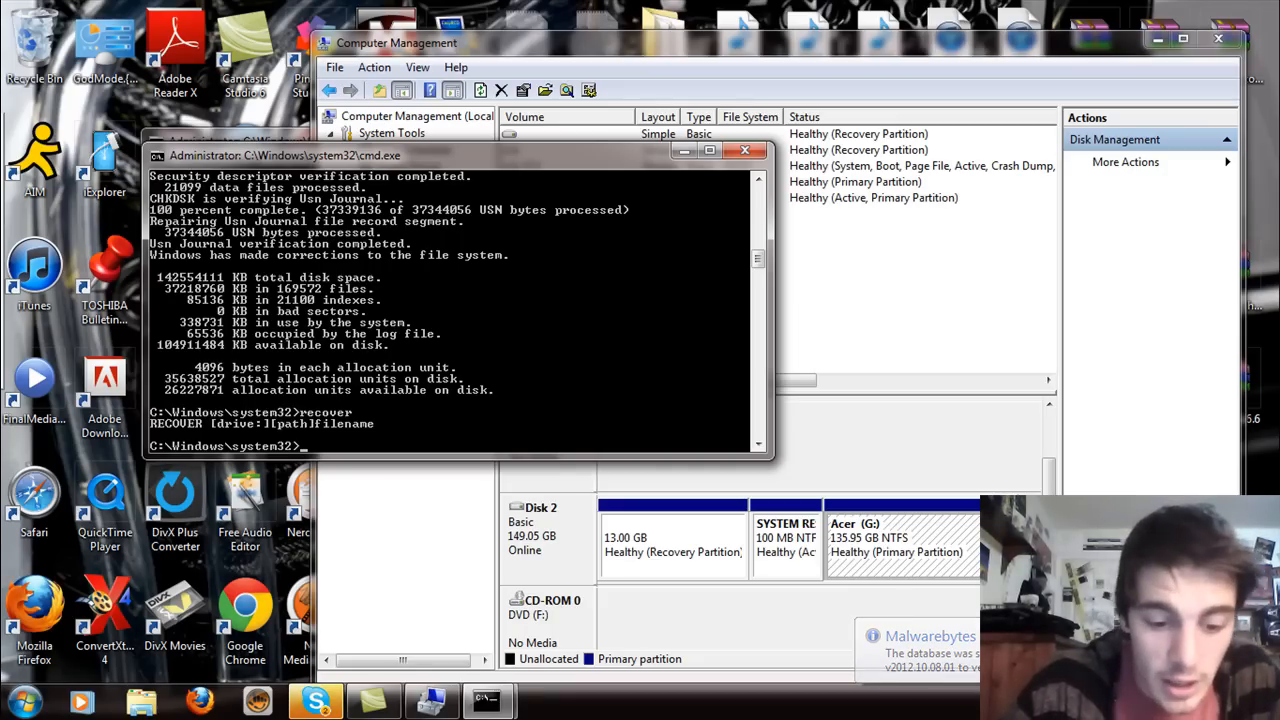
{"action": "type", "text": "RECOVER"}
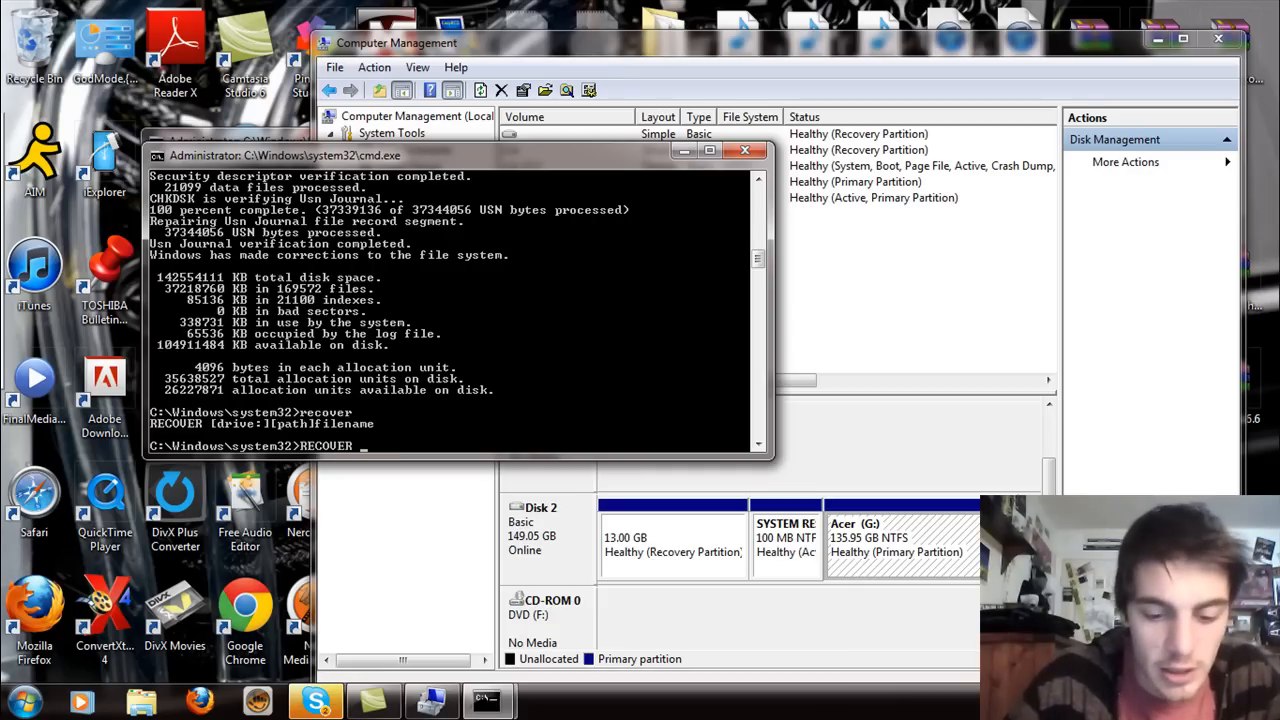
{"action": "type", "text": "G:"}
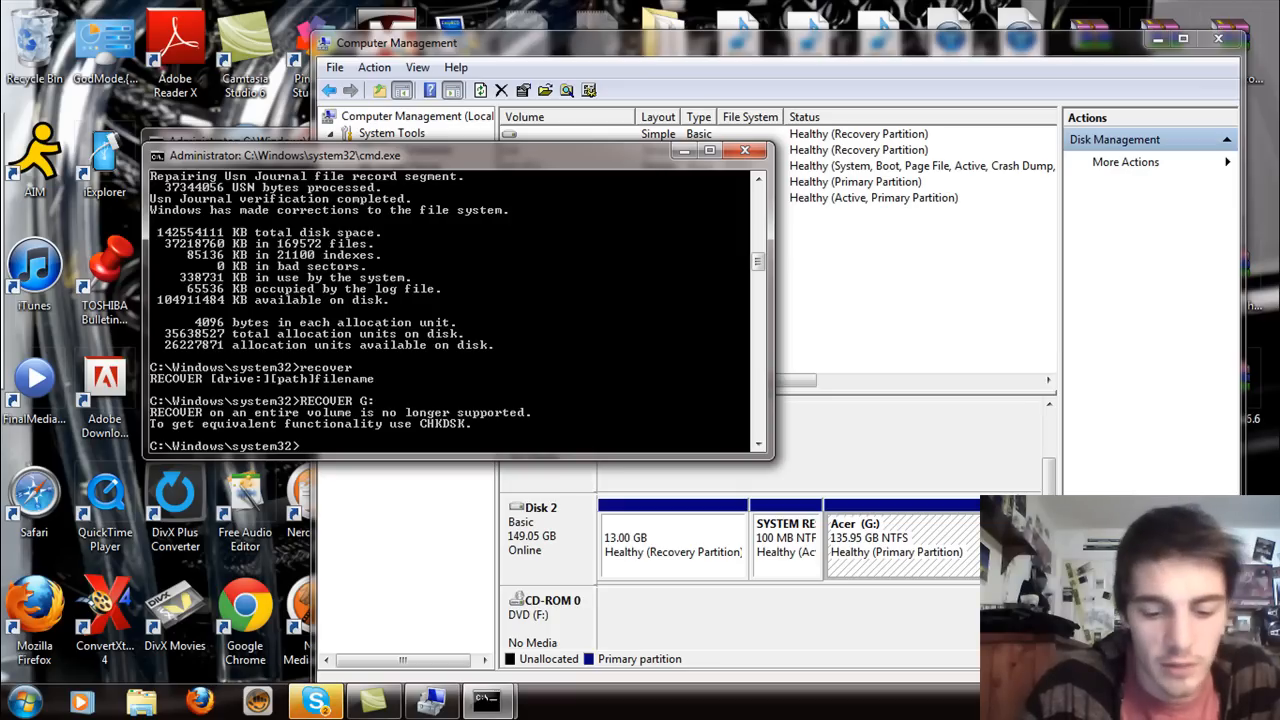
{"action": "type", "text": "recover G:/"}
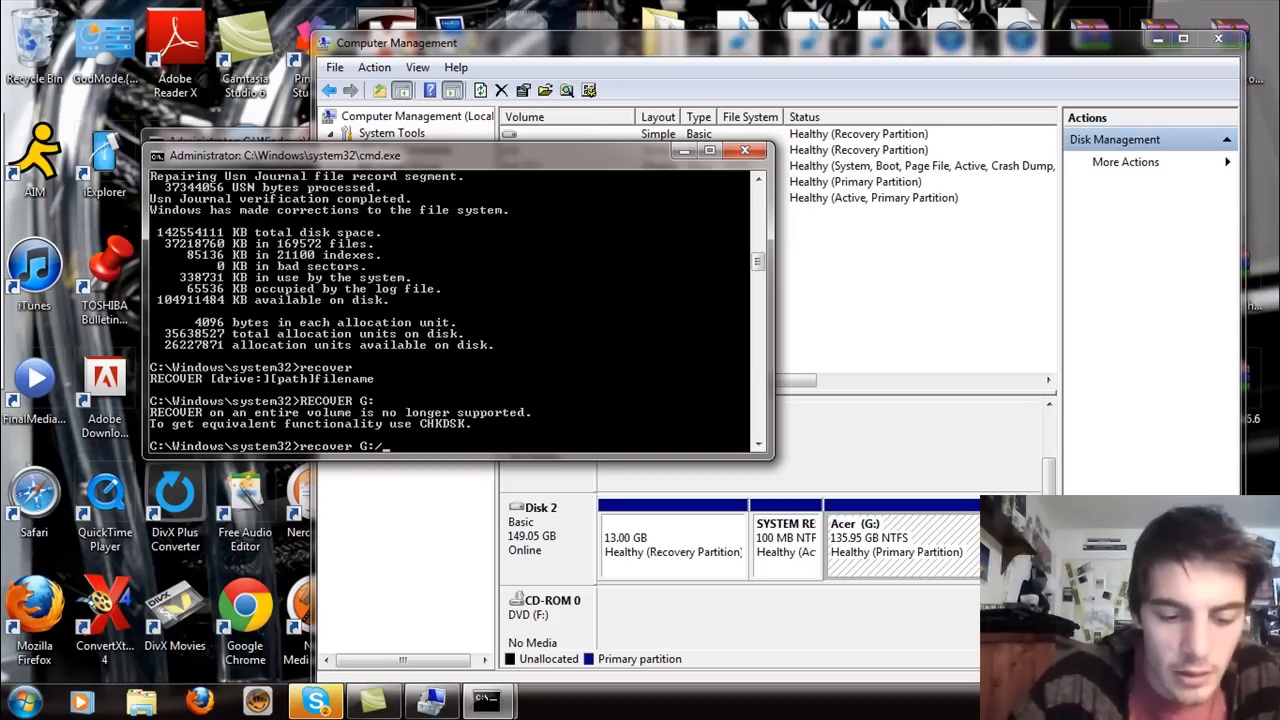
{"action": "type", "text": "users"}
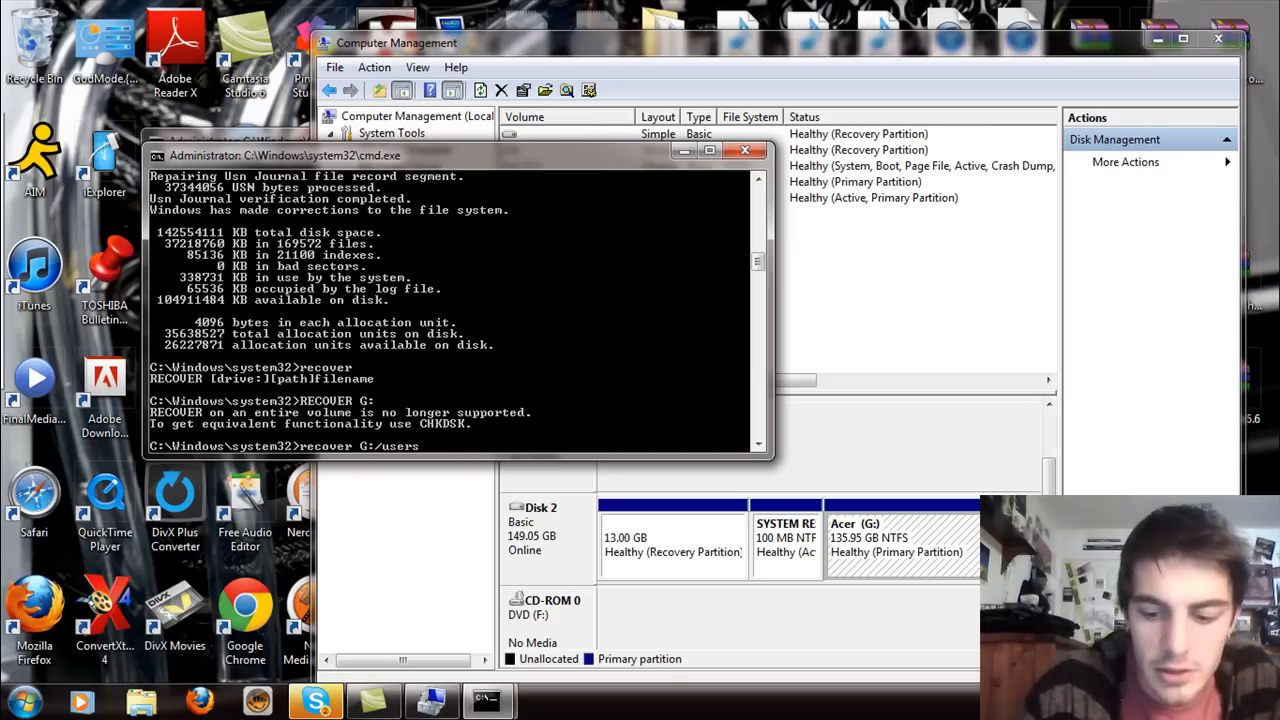
{"action": "key", "text": "Enter"}
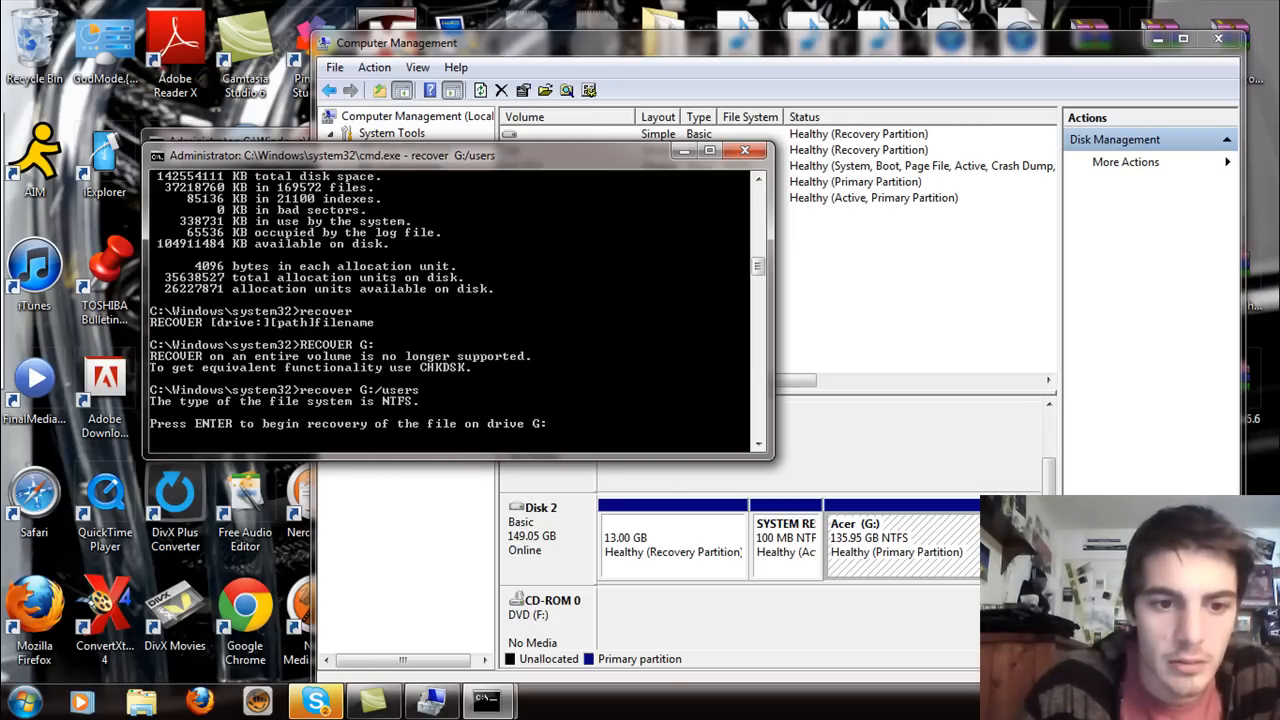